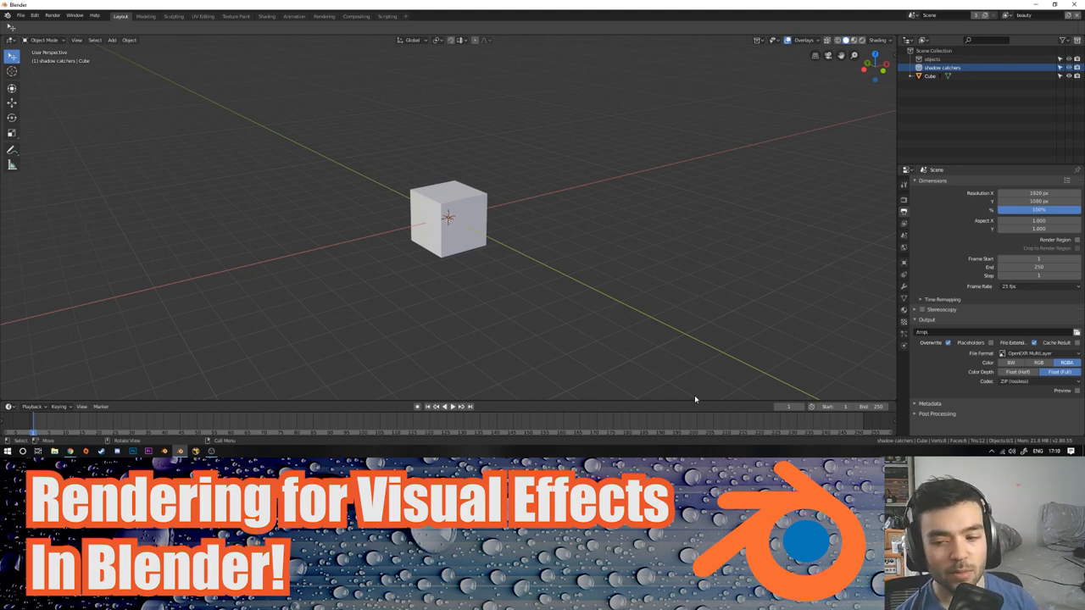
{"action": "mouse_move", "coordinate": [712, 319]}
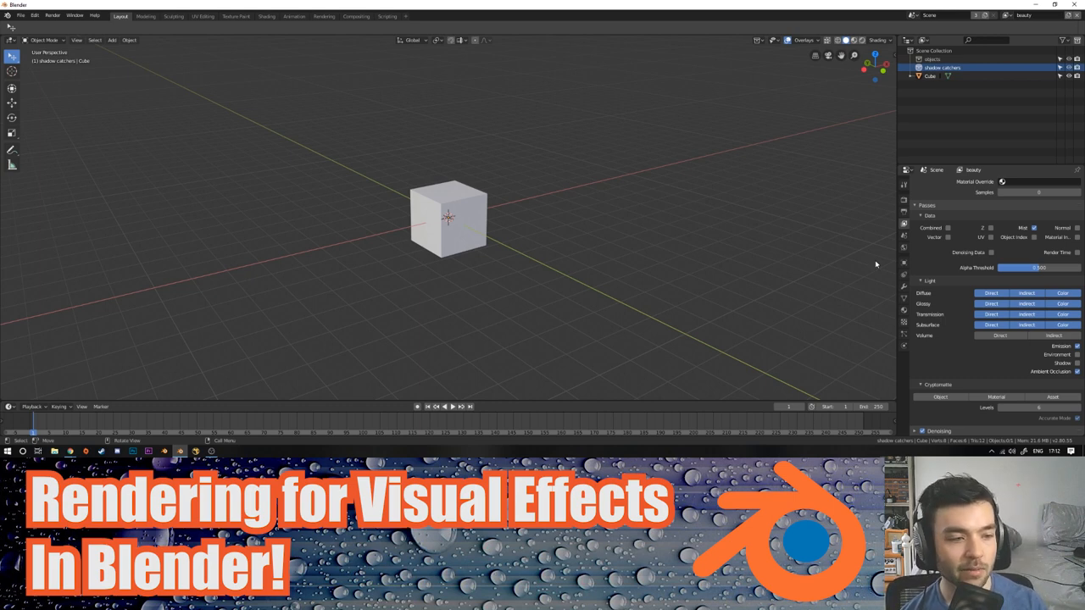
{"action": "mouse_move", "coordinate": [415, 156]}
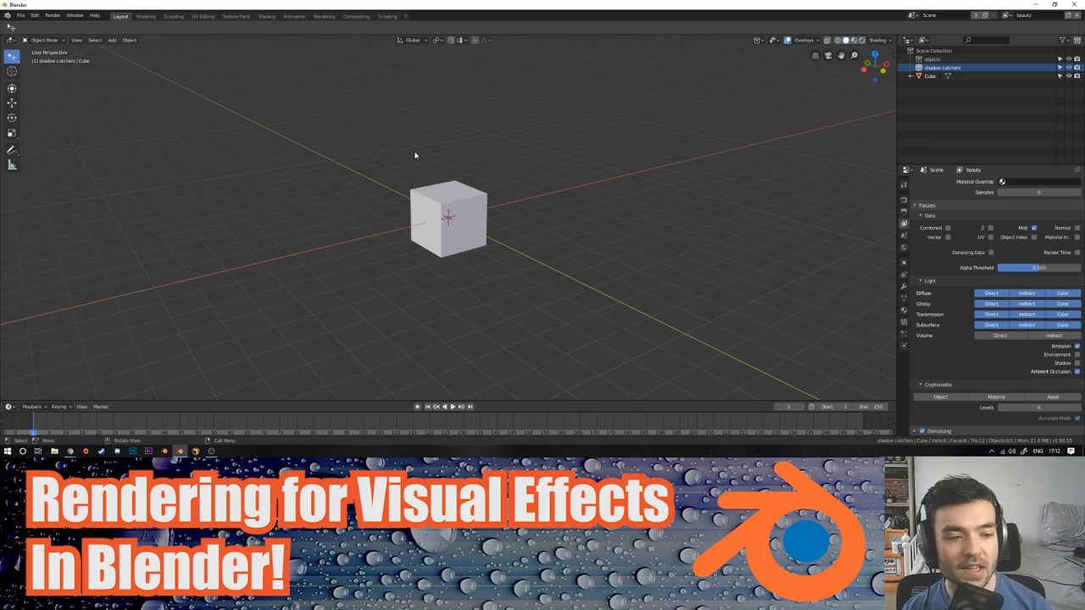
{"action": "mouse_move", "coordinate": [1027, 313]}
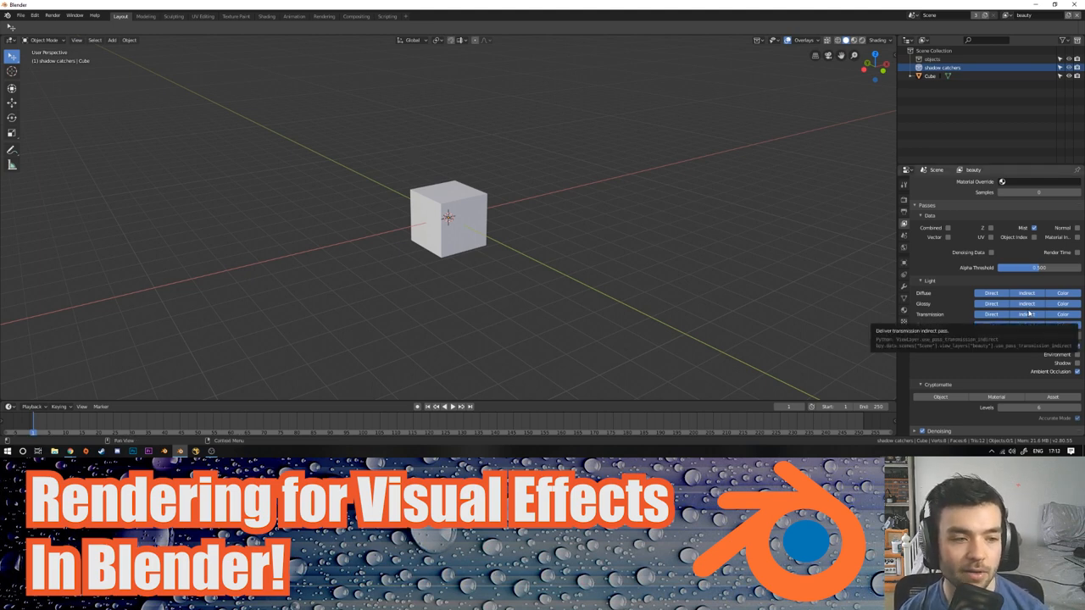
{"action": "left_click", "coordinate": [20, 15]}
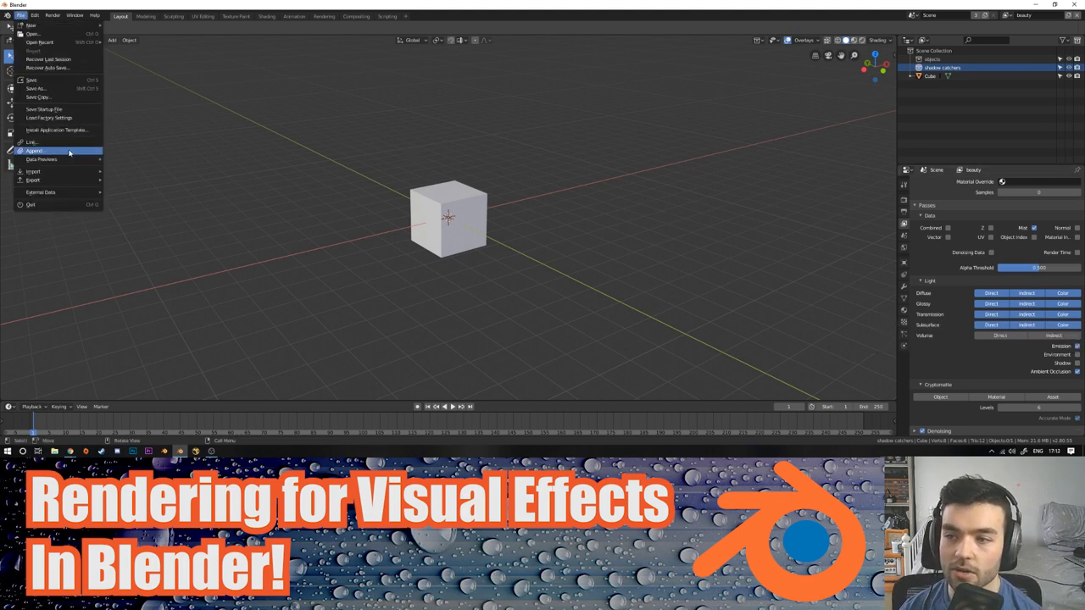
{"action": "left_click", "coordinate": [219, 123]}
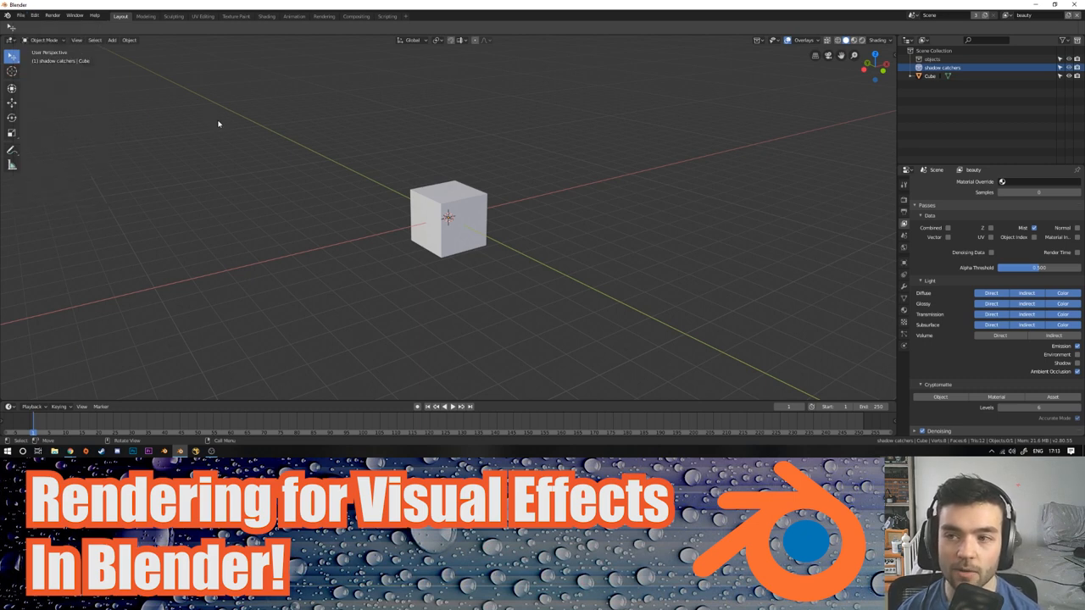
{"action": "mouse_move", "coordinate": [749, 284]}
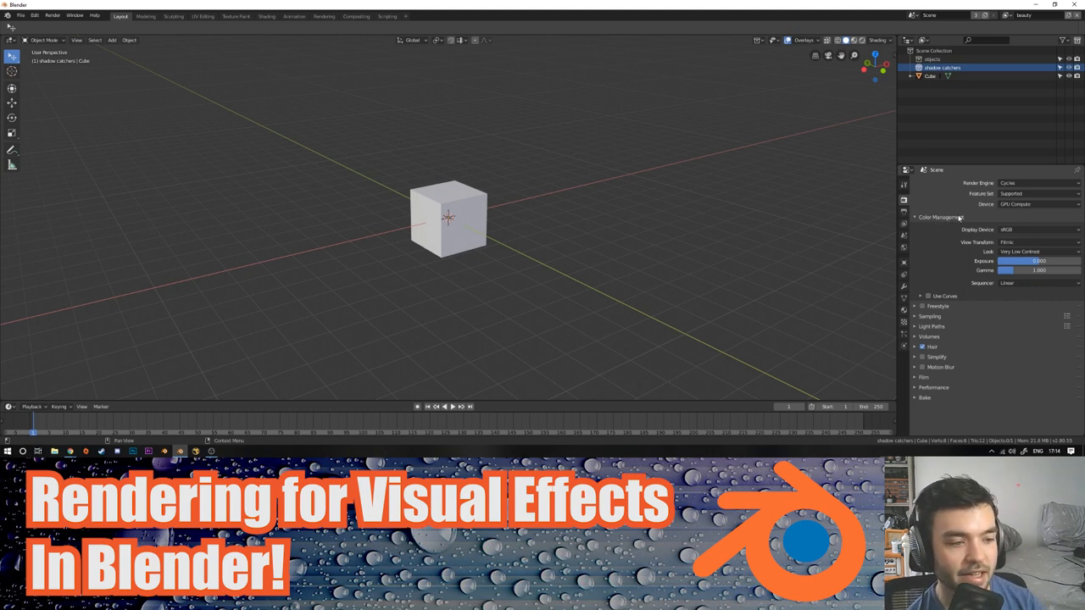
Step: Set Display Device to sRGB, View Transform to Filmic with a contrast look, and Sequencer to Linear
{"action": "left_click", "coordinate": [1034, 229]}
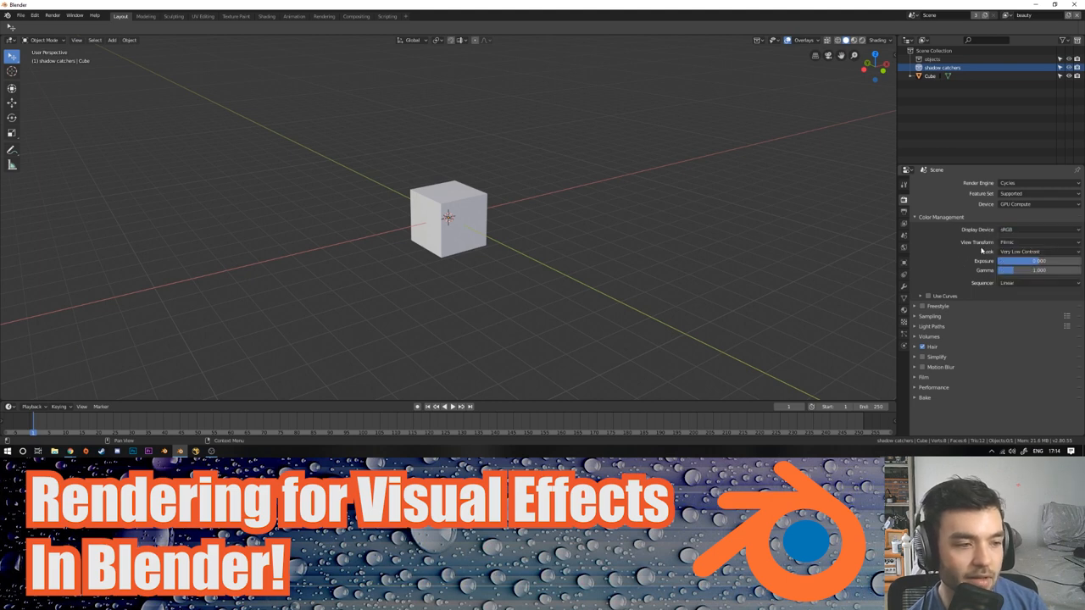
{"action": "mouse_move", "coordinate": [949, 249]}
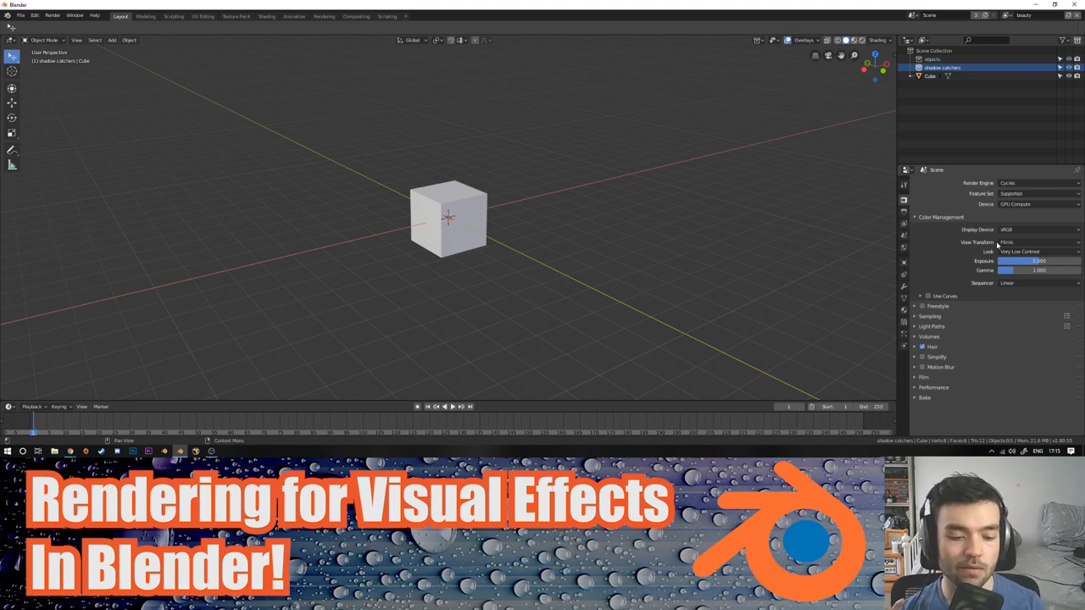
{"action": "left_click", "coordinate": [1037, 231]}
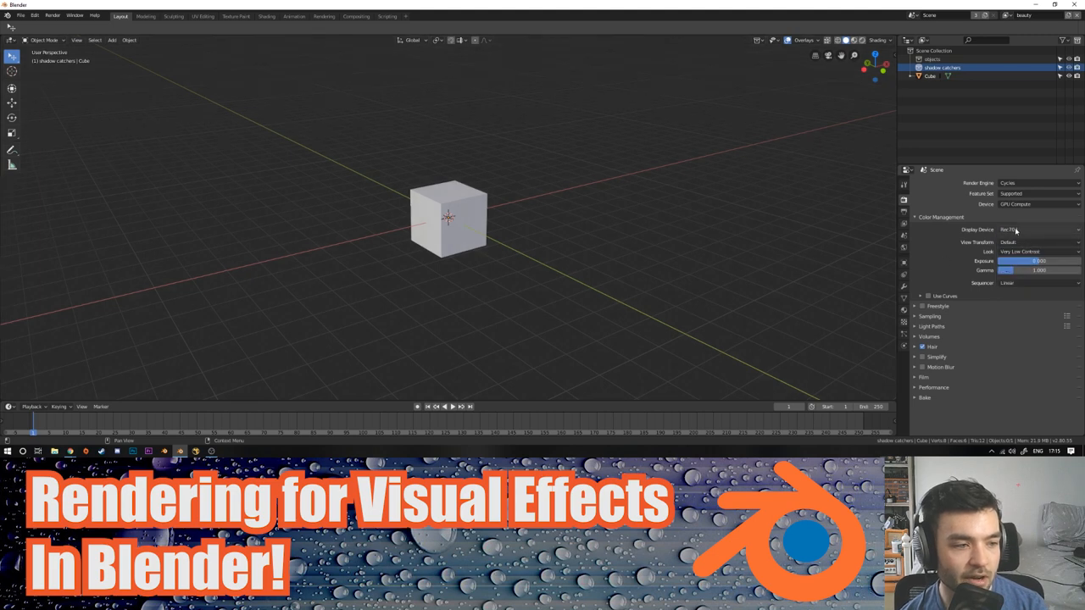
{"action": "left_click", "coordinate": [1025, 231]}
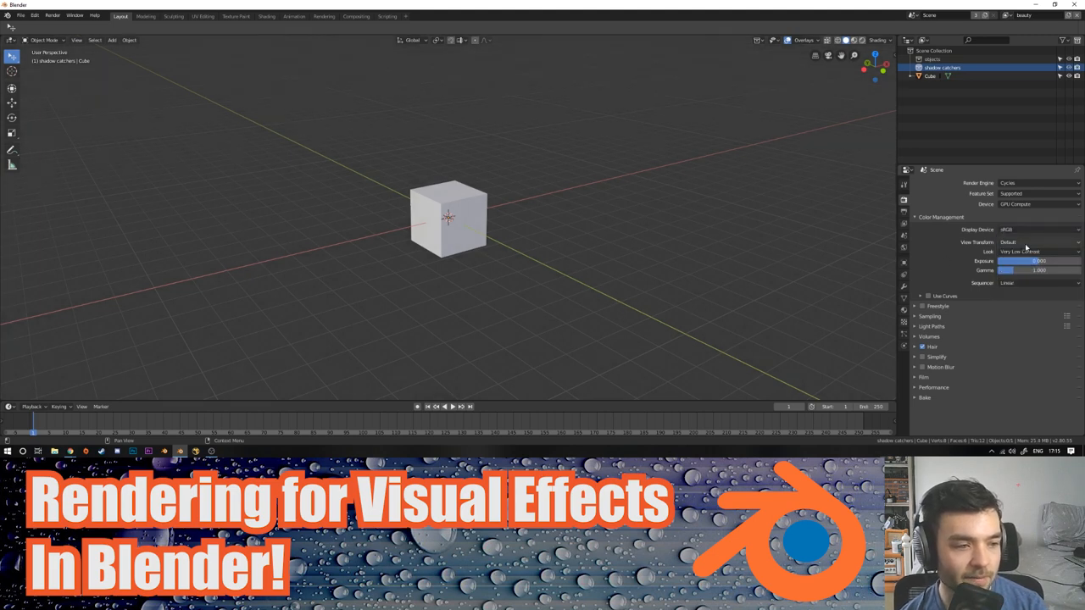
{"action": "left_click", "coordinate": [1037, 241]}
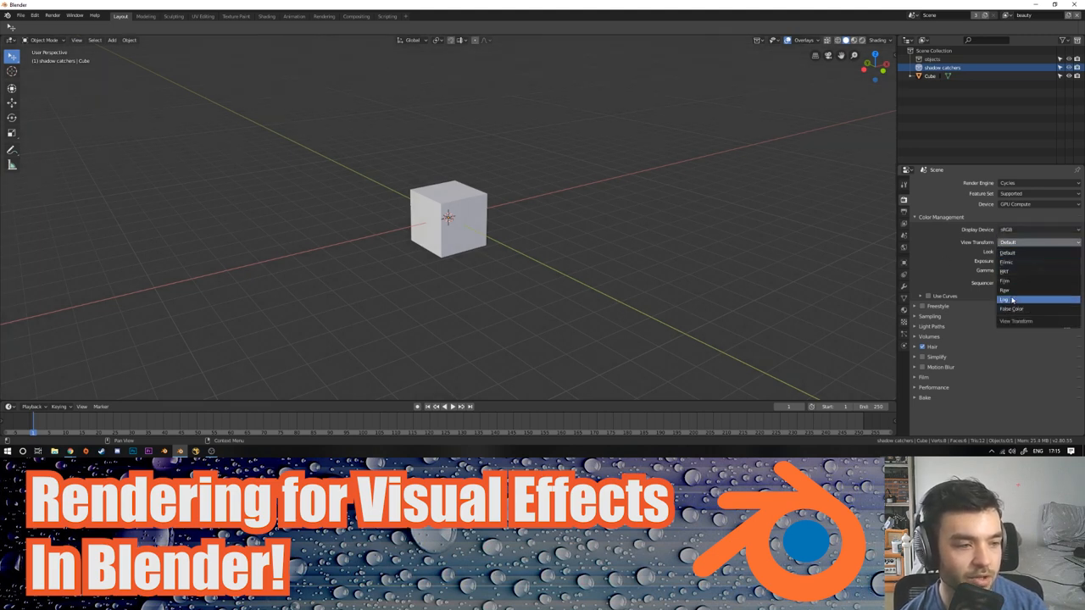
{"action": "left_click", "coordinate": [1005, 299]}
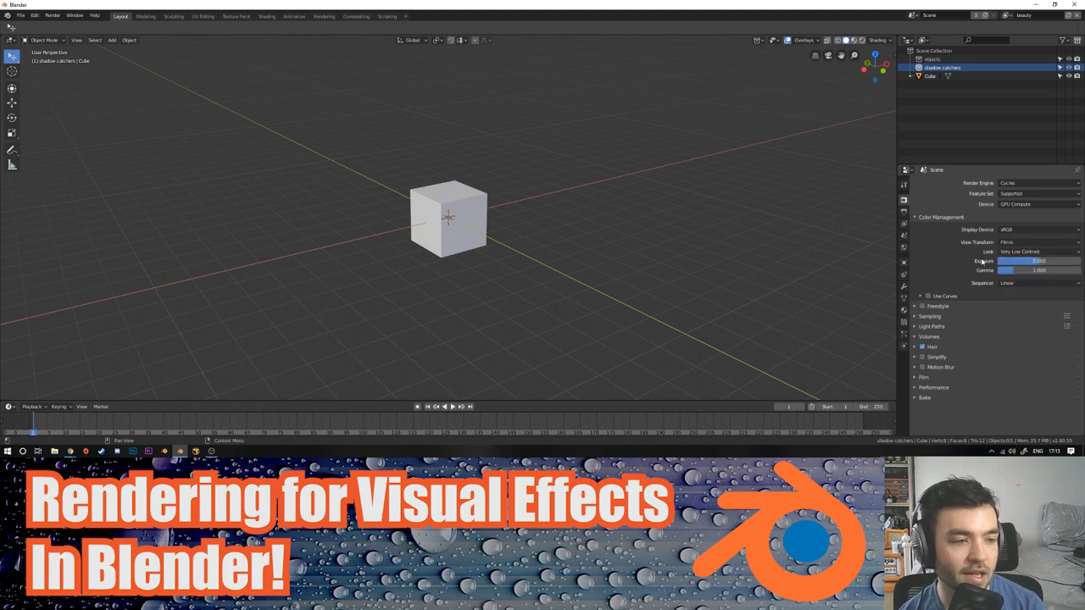
{"action": "left_click", "coordinate": [1025, 251]}
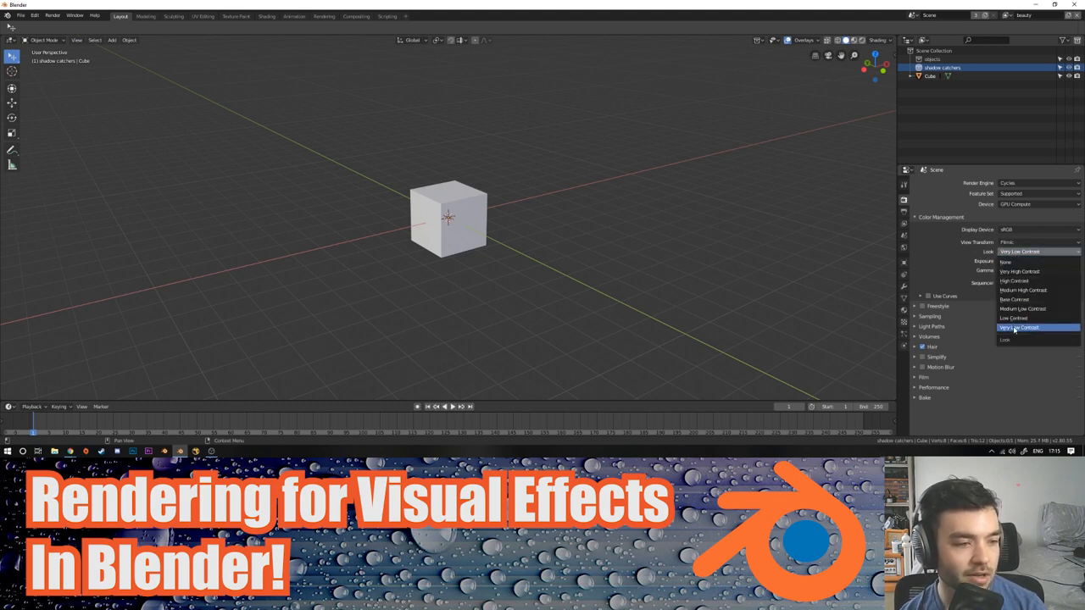
{"action": "left_click", "coordinate": [1019, 327]}
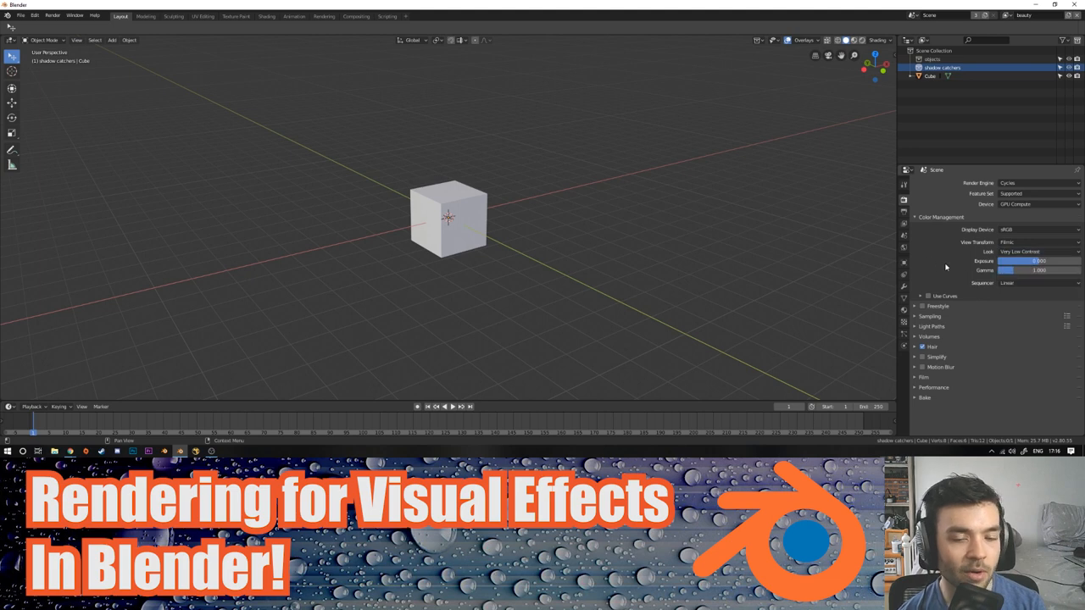
{"action": "left_click", "coordinate": [1037, 283]}
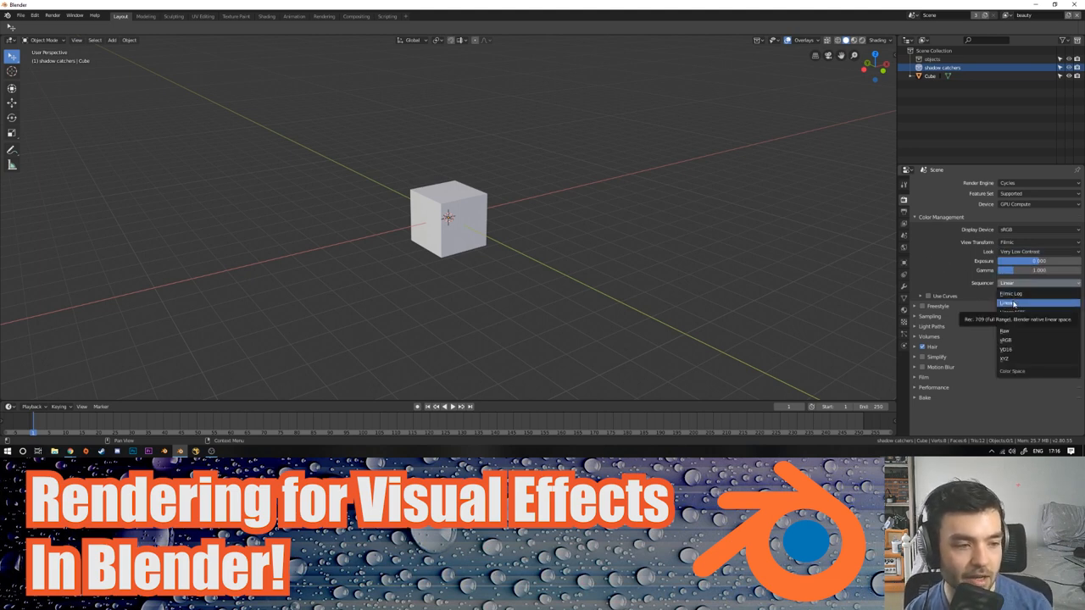
{"action": "left_click", "coordinate": [1011, 302]}
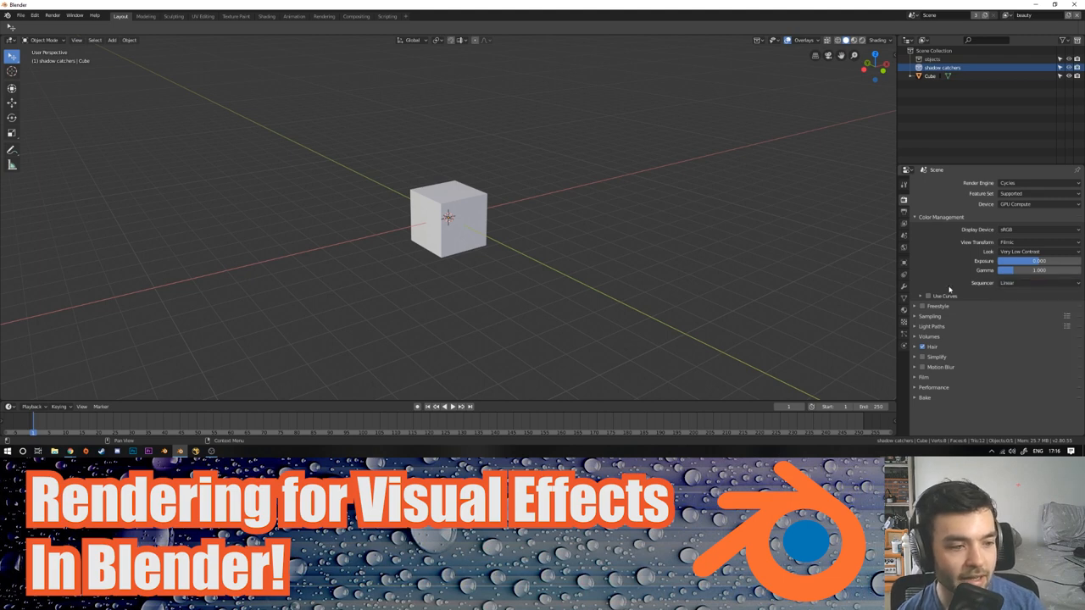
{"action": "mouse_move", "coordinate": [939, 280]}
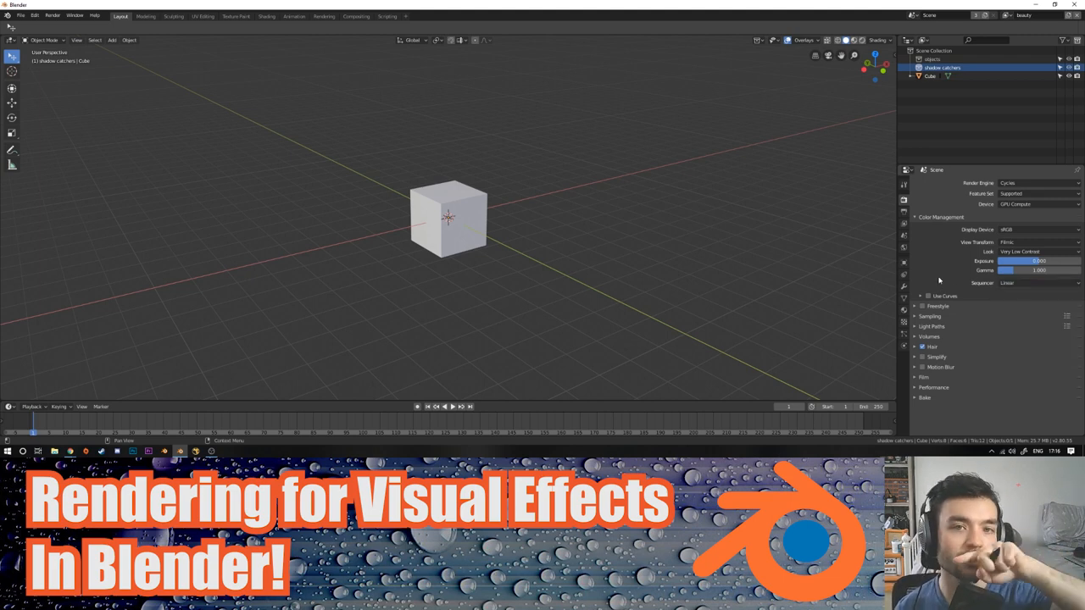
{"action": "mouse_move", "coordinate": [1013, 291]}
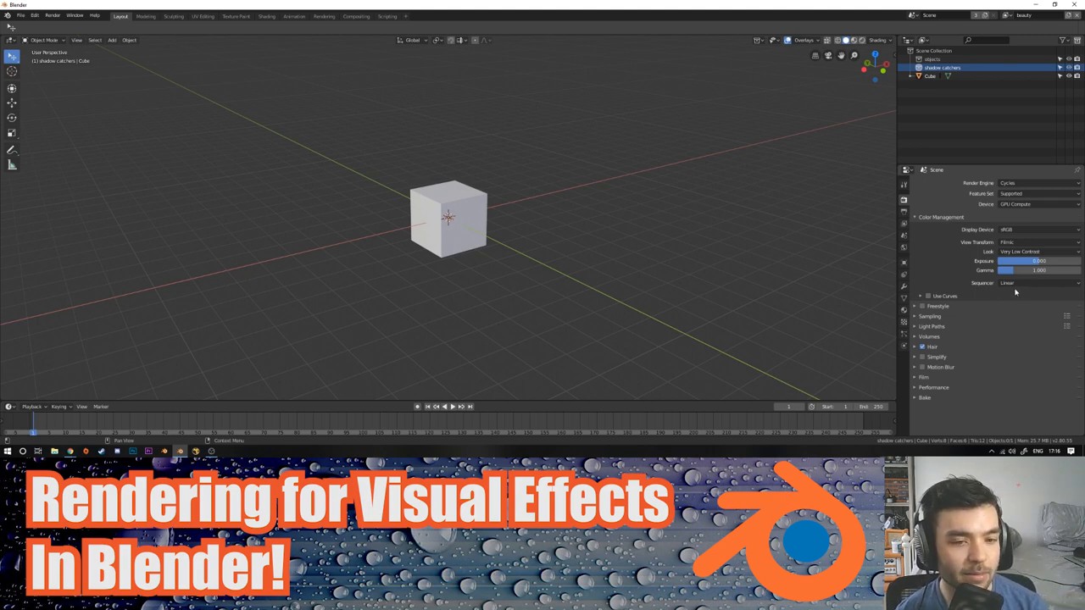
Step: Expand the Light Paths panel to show Max Bounces and Clamping
{"action": "left_click", "coordinate": [931, 326]}
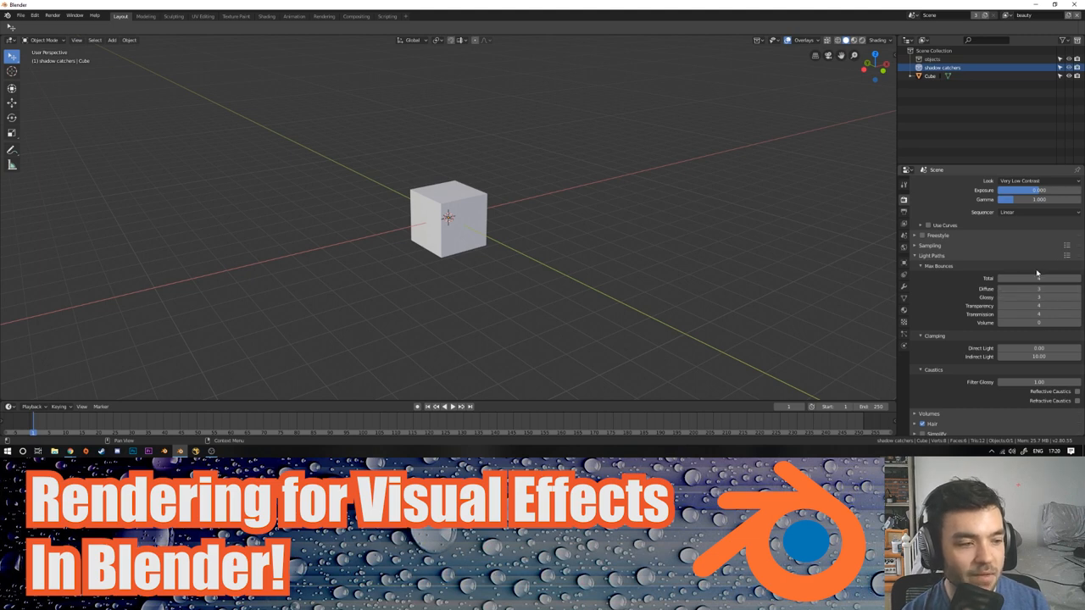
{"action": "mouse_move", "coordinate": [1038, 278]}
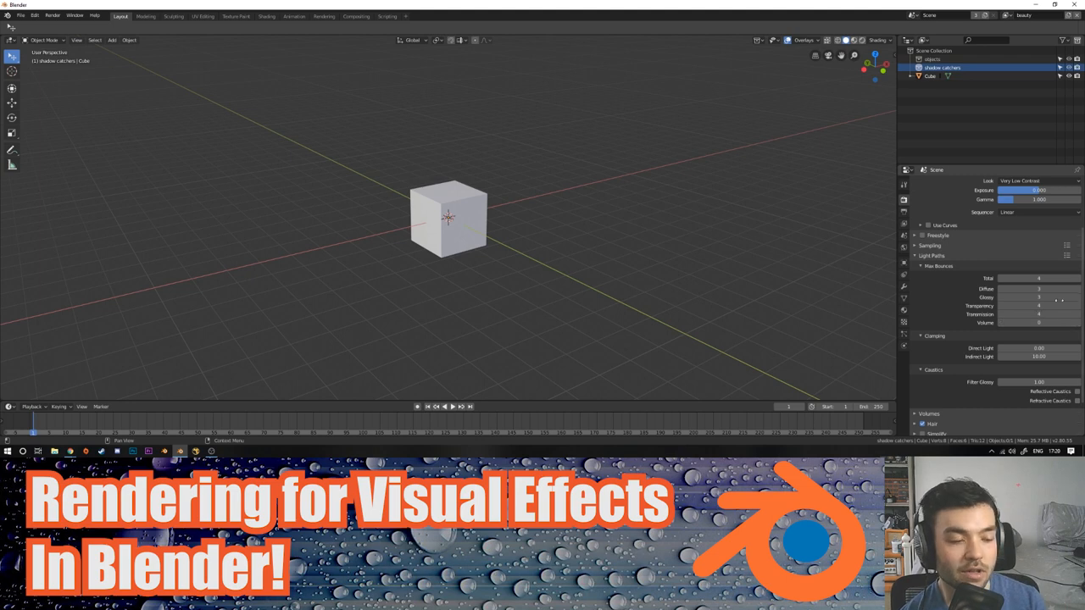
{"action": "mouse_move", "coordinate": [1038, 296]}
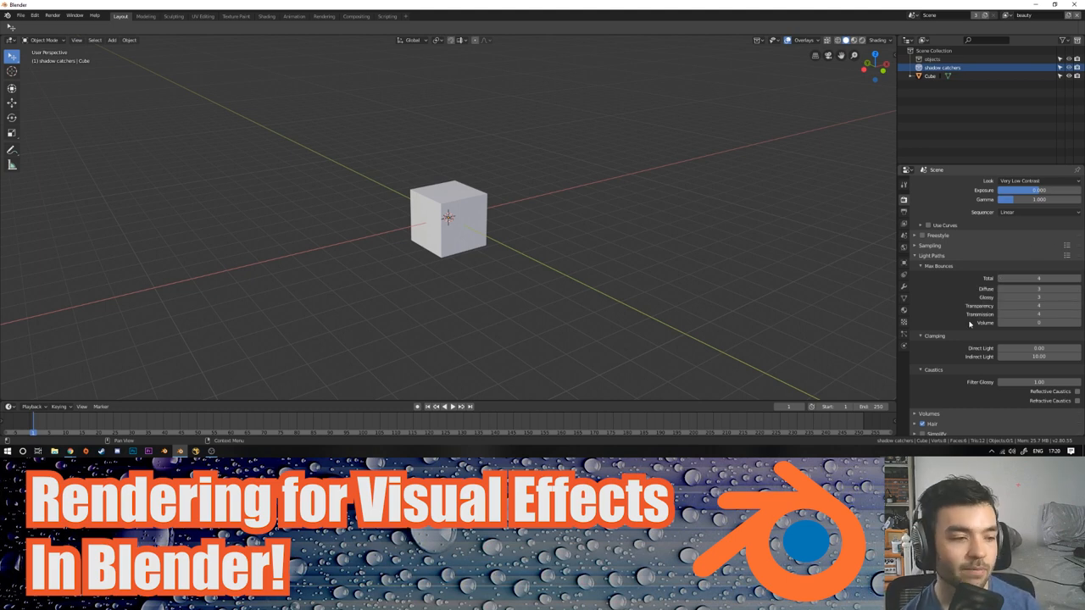
Step: Scroll past Caustics and Volumes and expand the Motion Blur panel
{"action": "scroll", "scroll_direction": "down", "scroll_amount": 3}
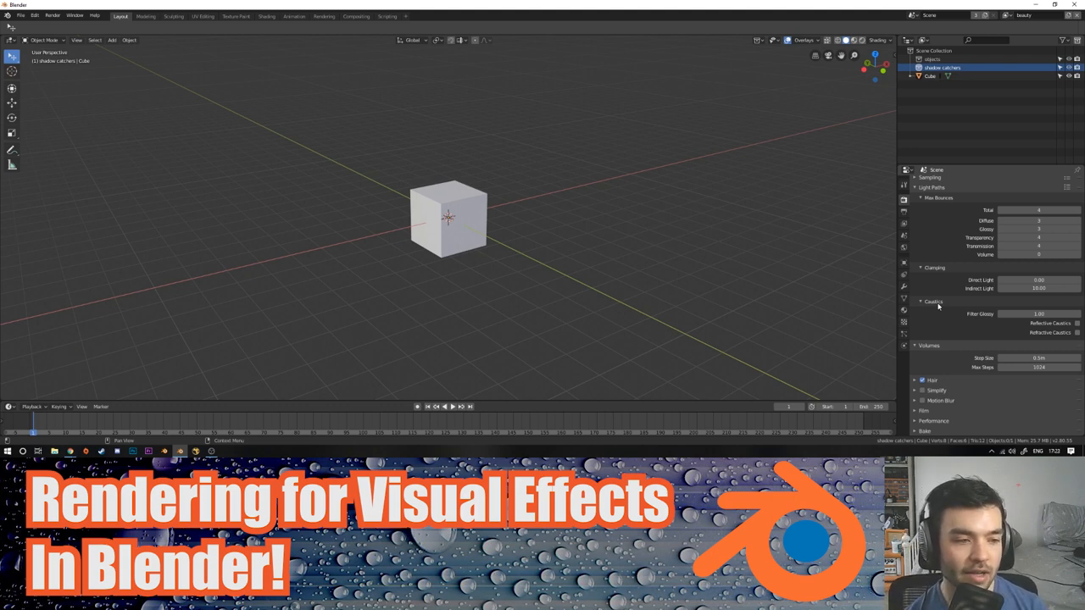
{"action": "mouse_move", "coordinate": [949, 292]}
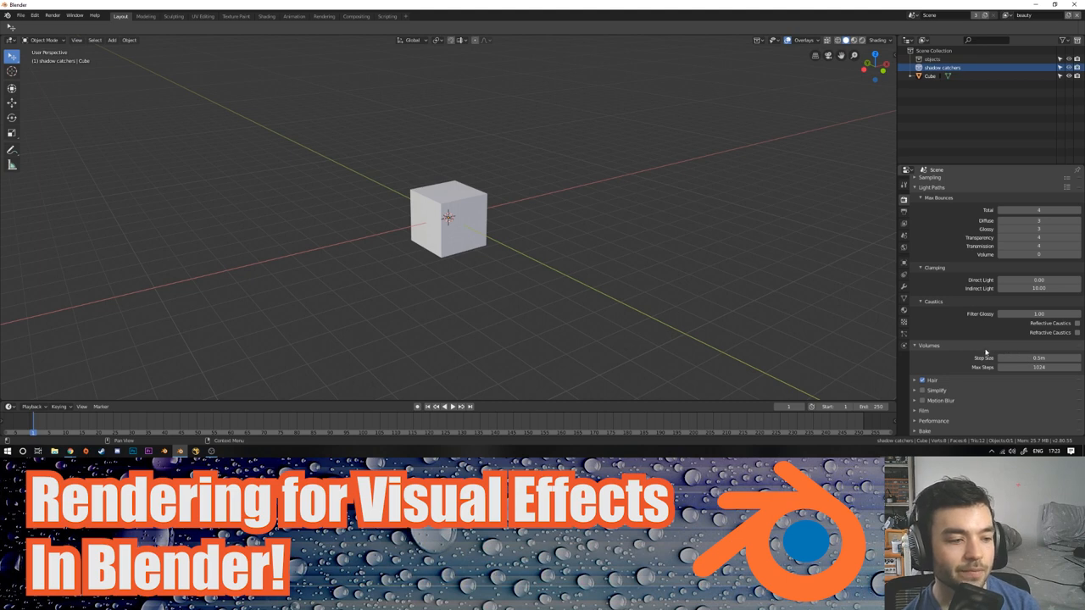
{"action": "mouse_move", "coordinate": [954, 278]}
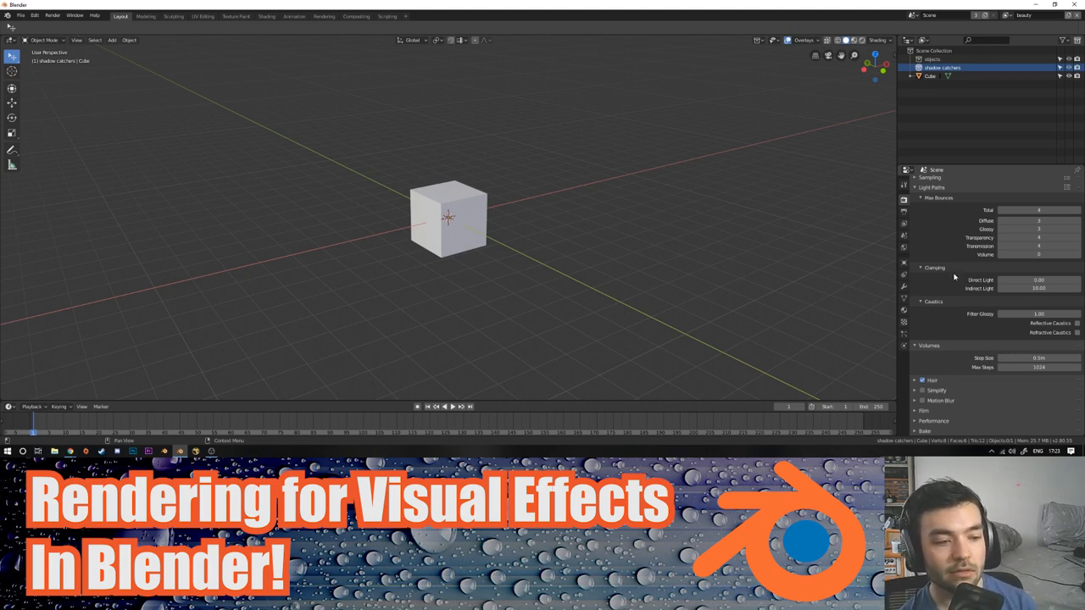
{"action": "mouse_move", "coordinate": [1034, 354]}
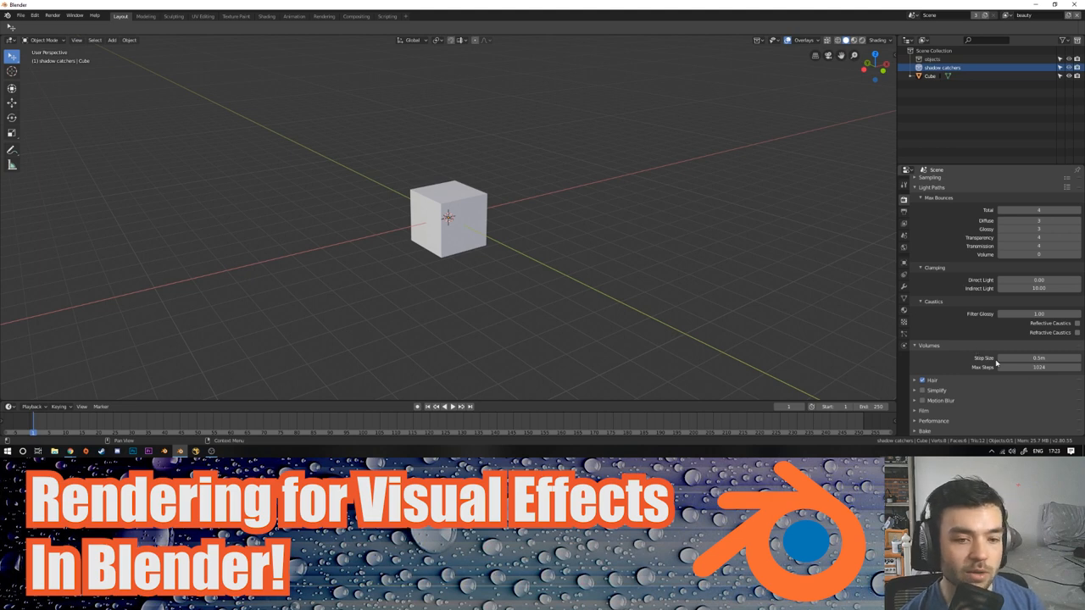
{"action": "mouse_move", "coordinate": [1051, 332]}
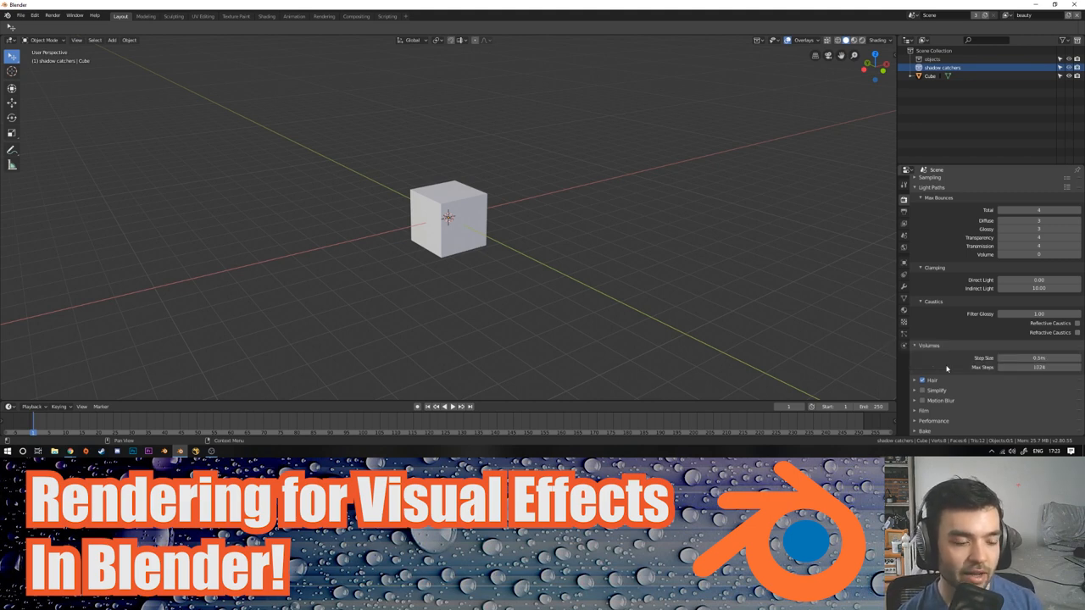
{"action": "left_click", "coordinate": [938, 343]}
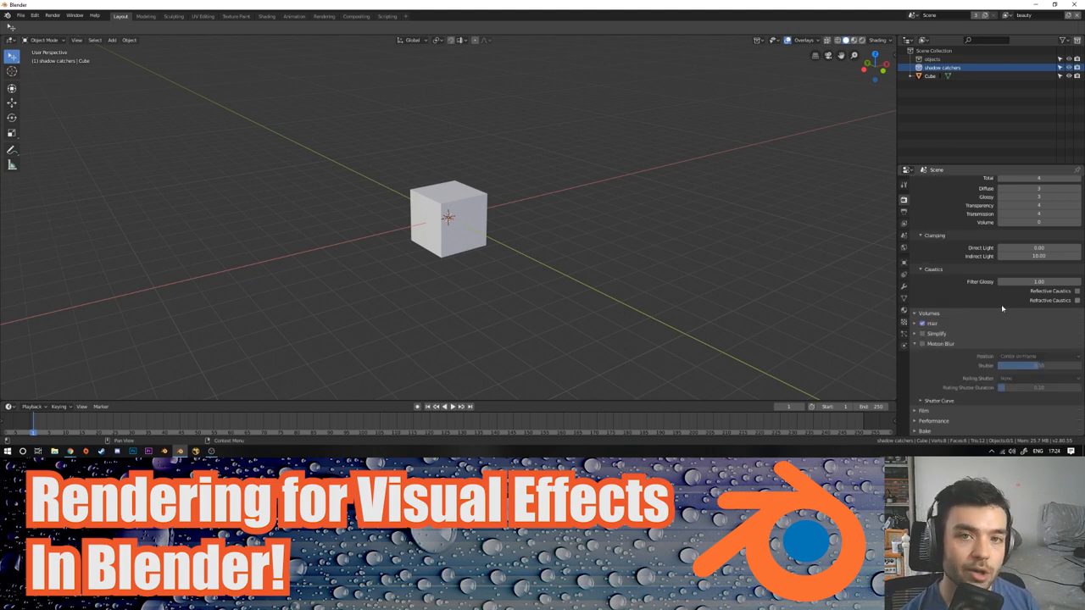
{"action": "left_click", "coordinate": [940, 342]}
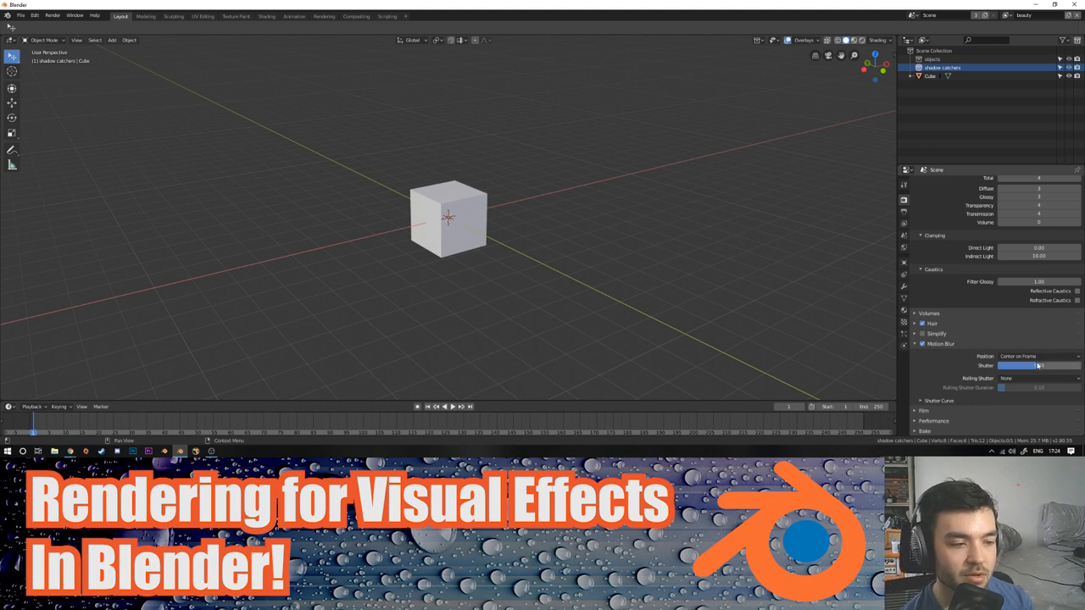
{"action": "left_click", "coordinate": [922, 343]}
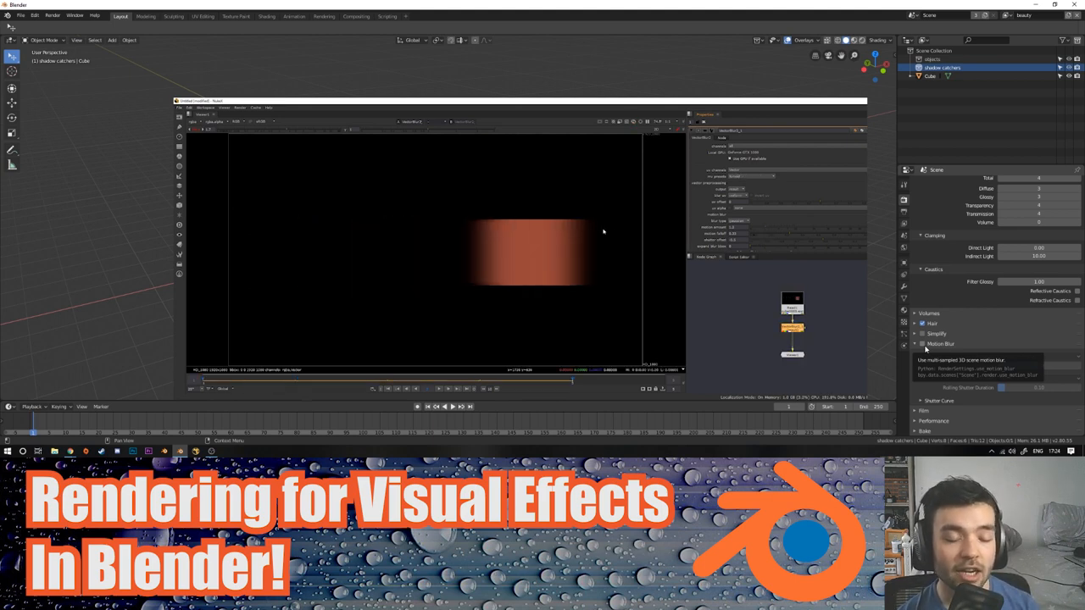
{"action": "left_click", "coordinate": [753, 174]}
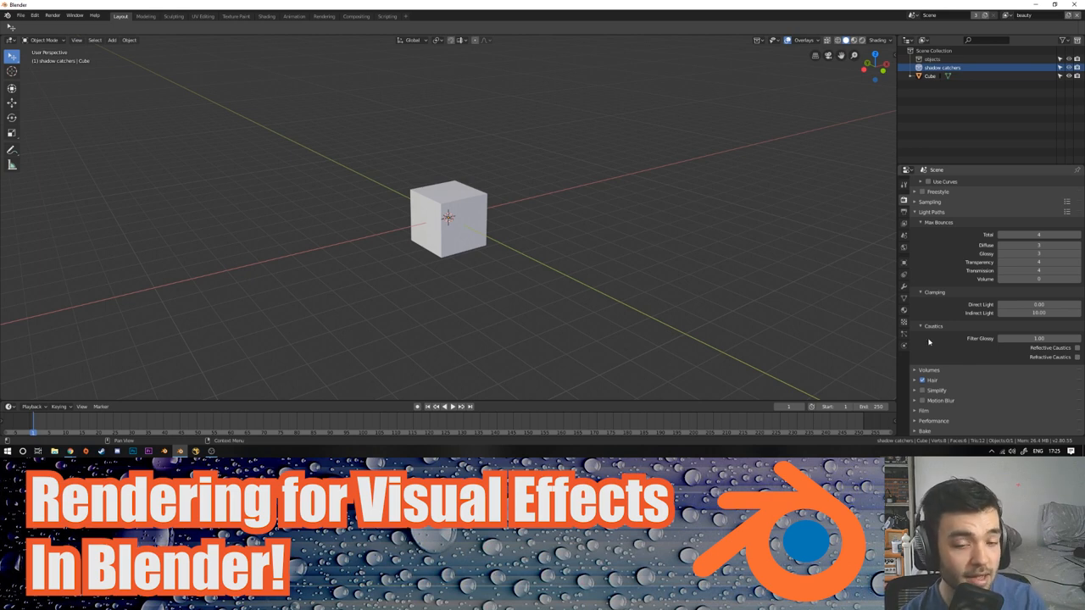
{"action": "mouse_move", "coordinate": [769, 145]}
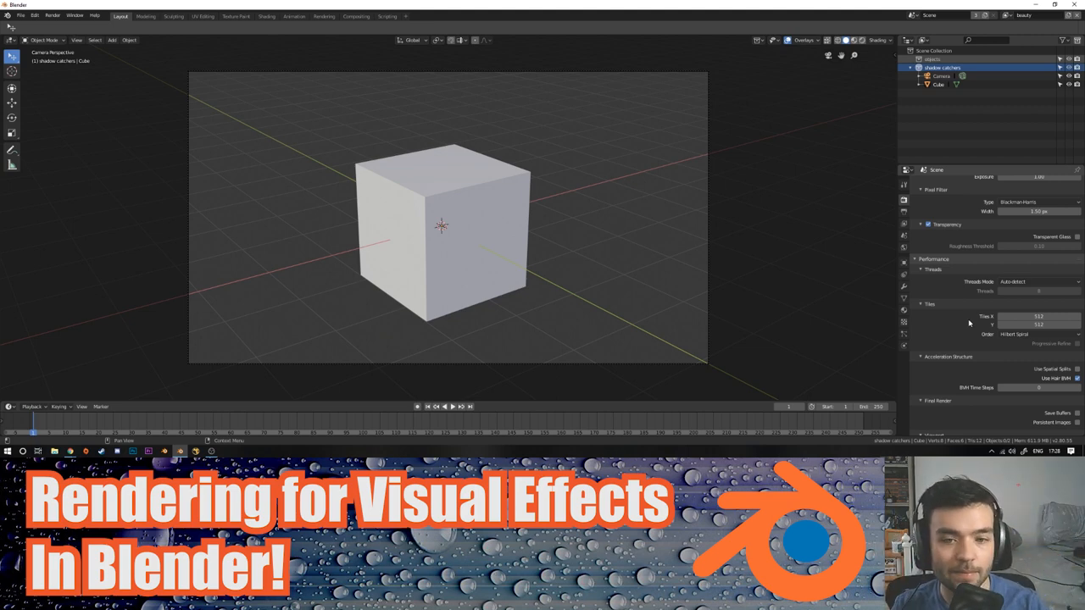
{"action": "mouse_move", "coordinate": [941, 369]}
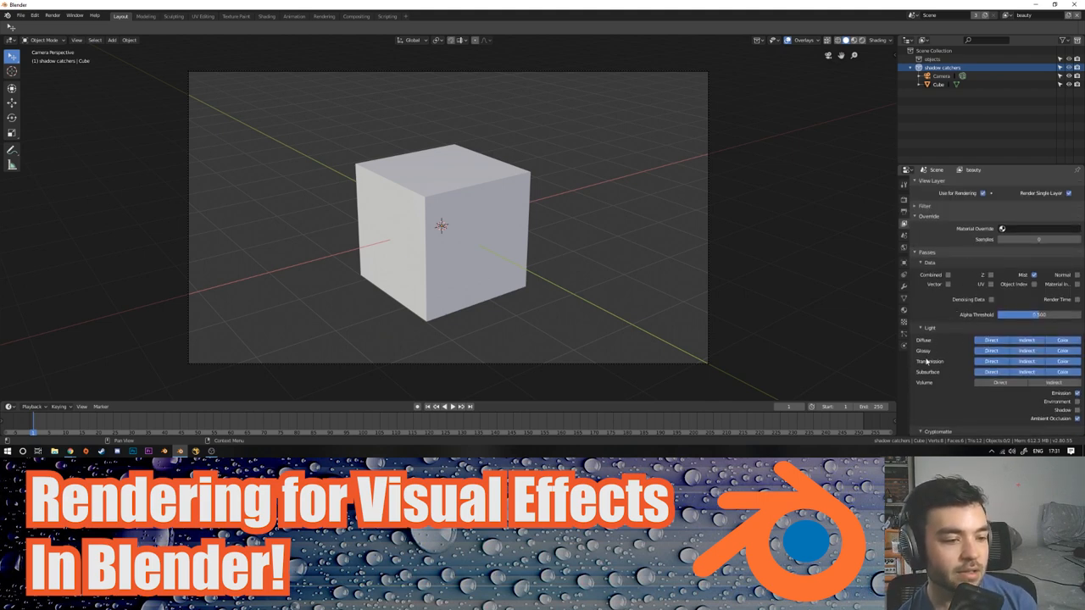
Step: Toggle the needed render passes in the view layer's pass list
{"action": "left_click", "coordinate": [1000, 383]}
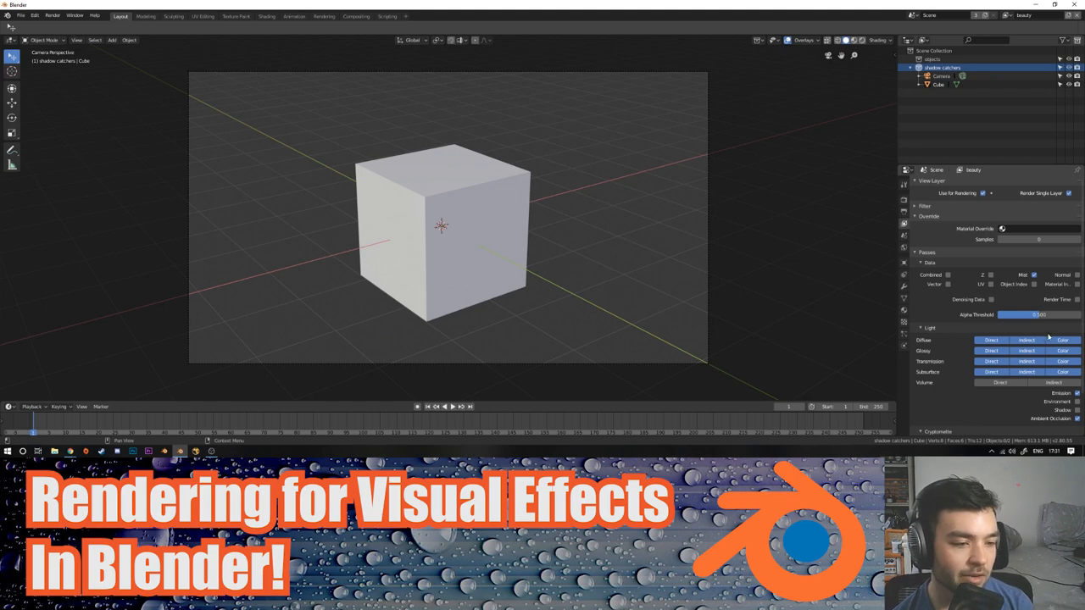
{"action": "mouse_move", "coordinate": [973, 369]}
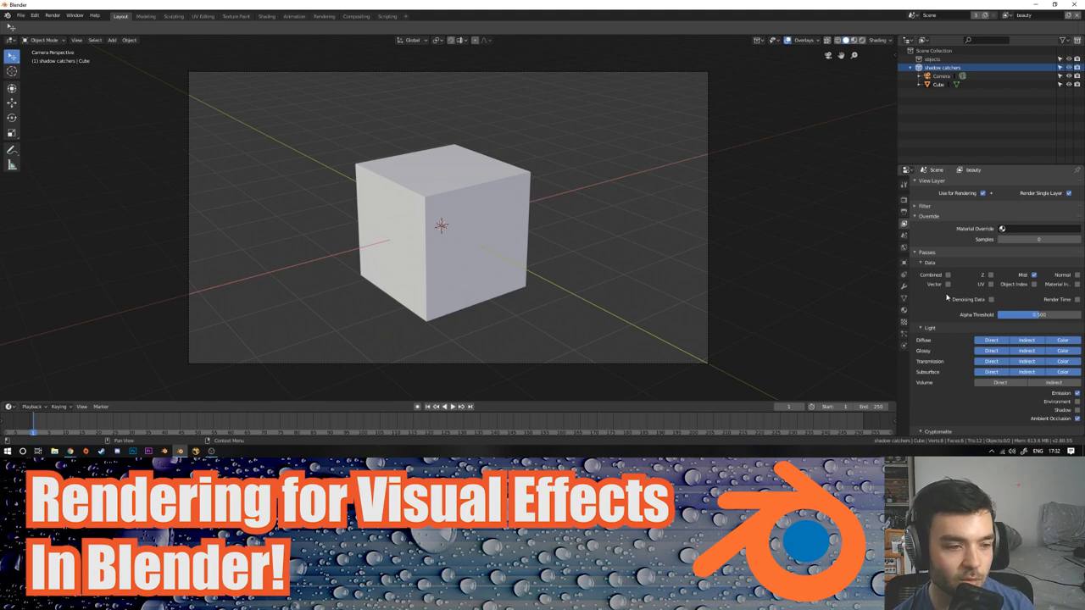
{"action": "mouse_move", "coordinate": [987, 188]}
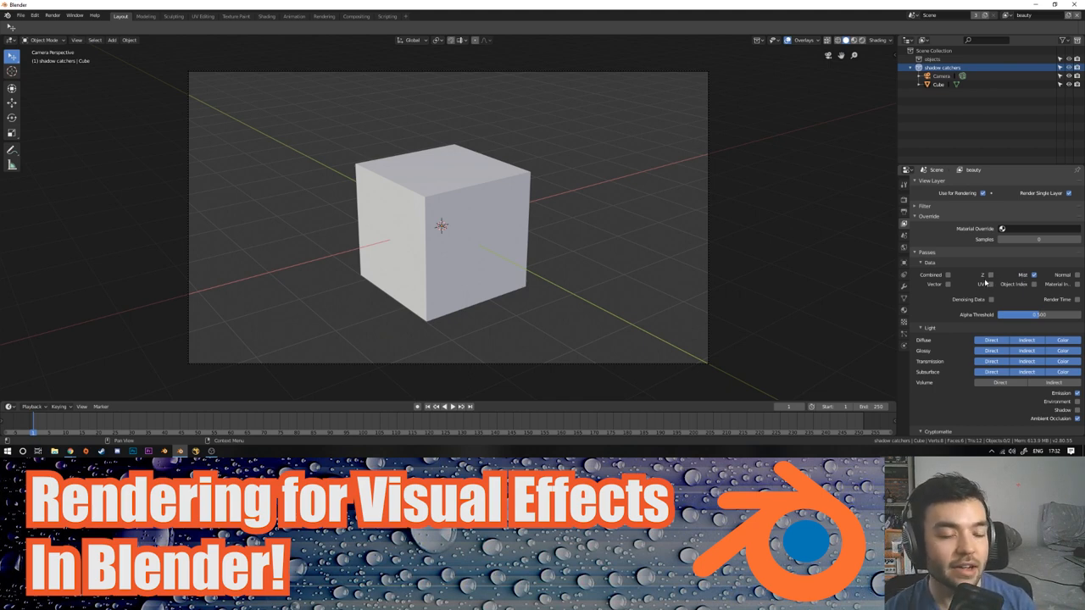
{"action": "mouse_move", "coordinate": [1014, 269]}
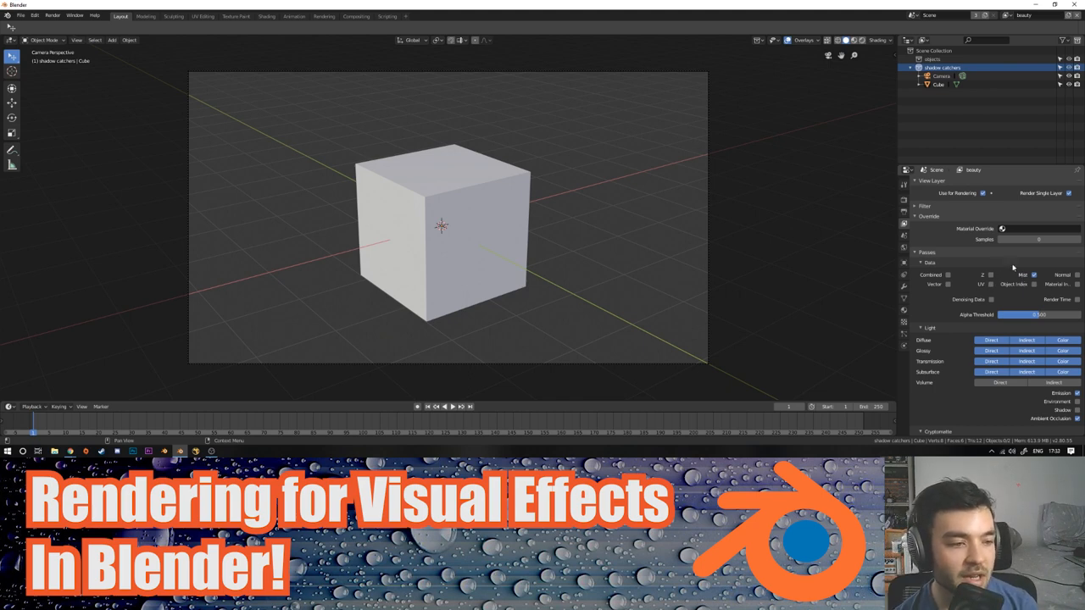
{"action": "left_click", "coordinate": [1033, 275]}
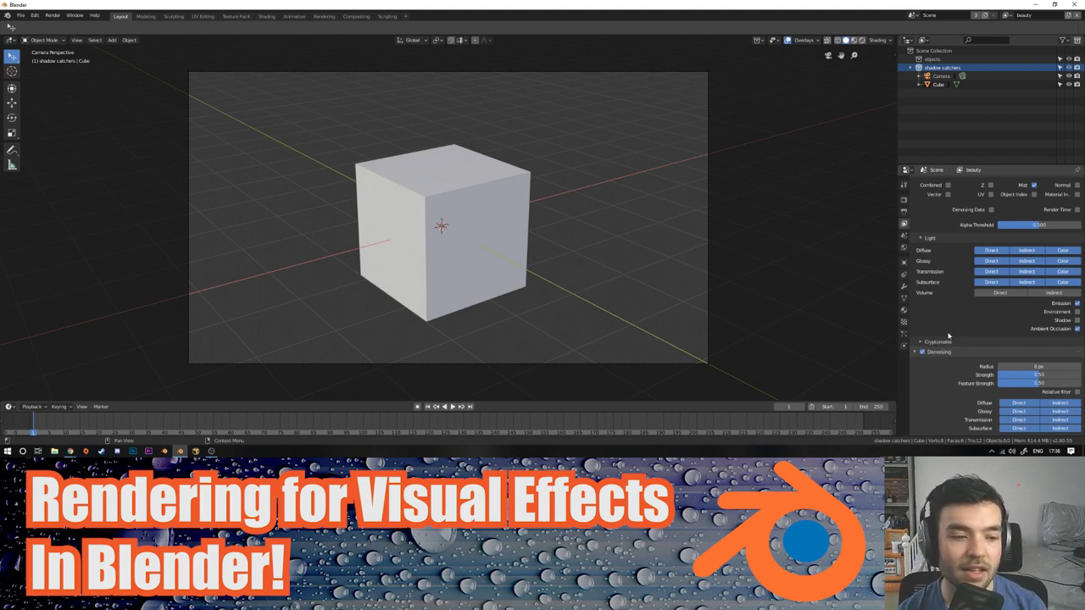
{"action": "mouse_move", "coordinate": [979, 347]}
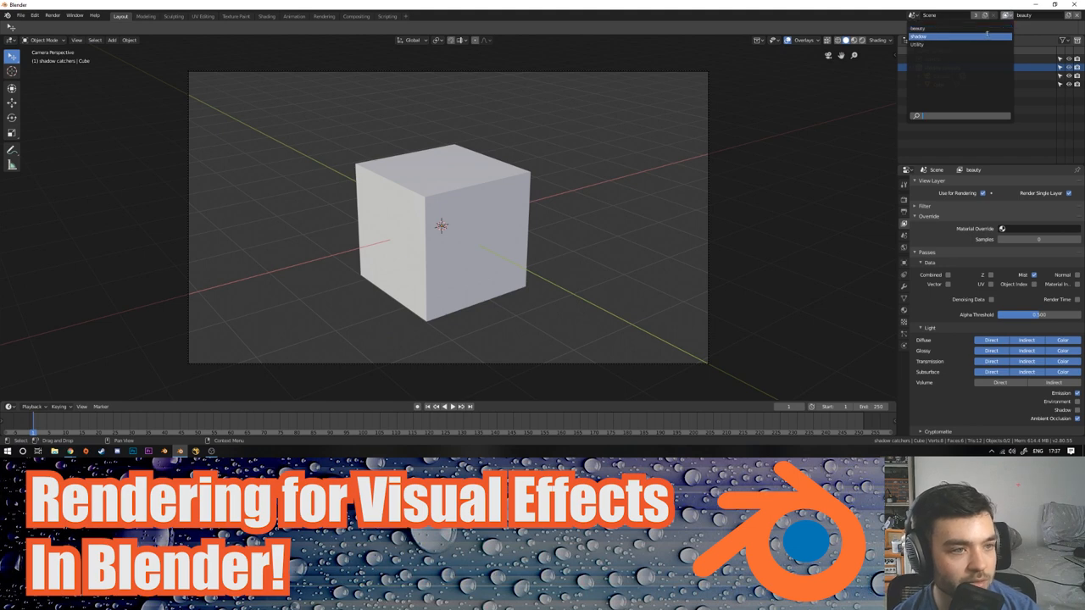
Step: Switch to the Shadows view layer, select the Cube and adjust its visibility options
{"action": "left_click", "coordinate": [919, 36]}
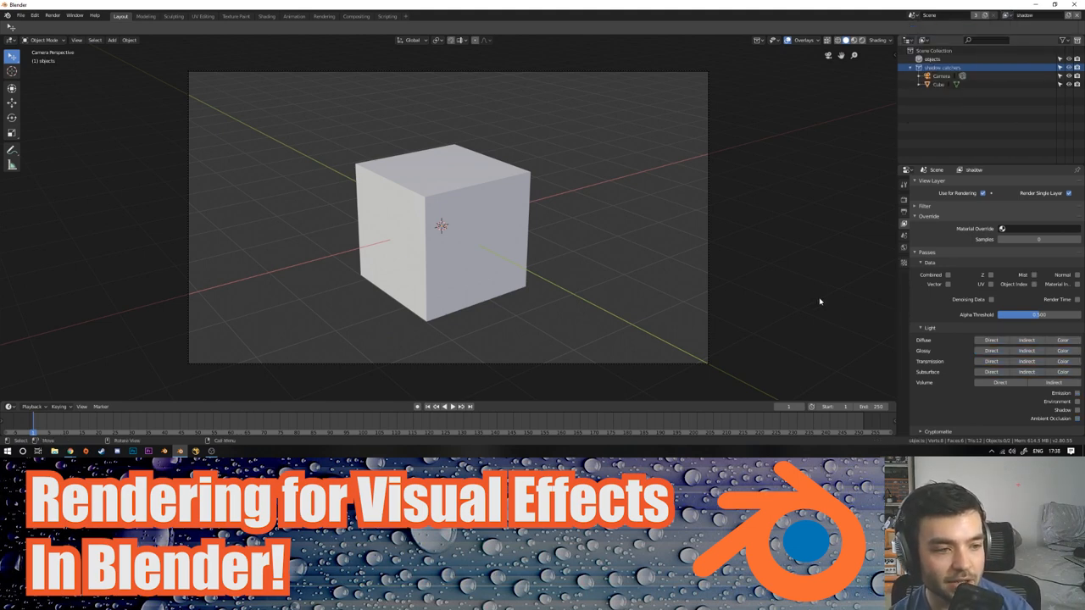
{"action": "left_click", "coordinate": [440, 229]}
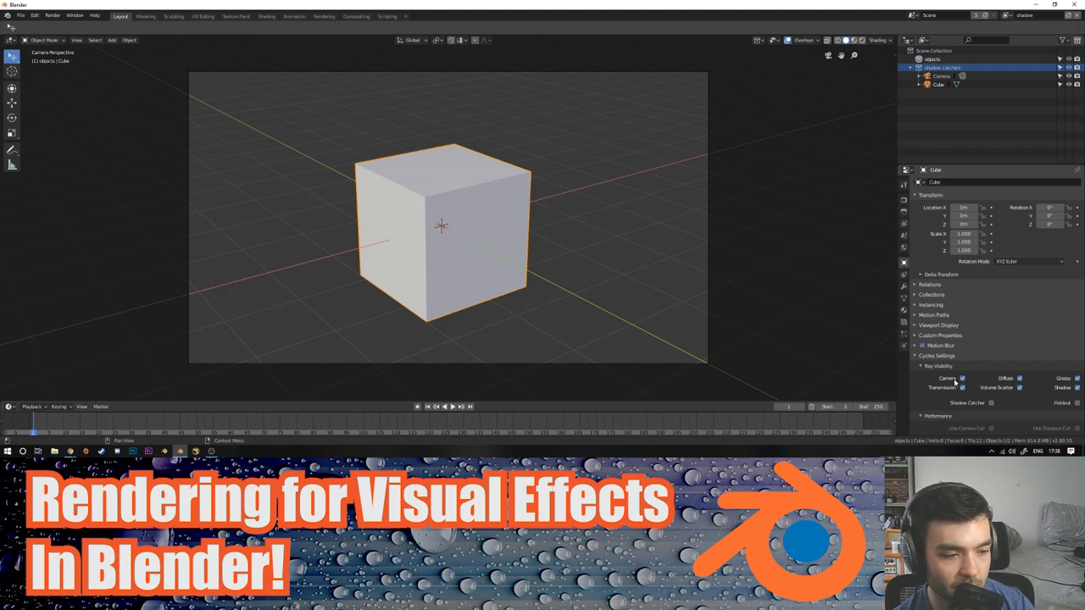
{"action": "left_click", "coordinate": [1020, 388]}
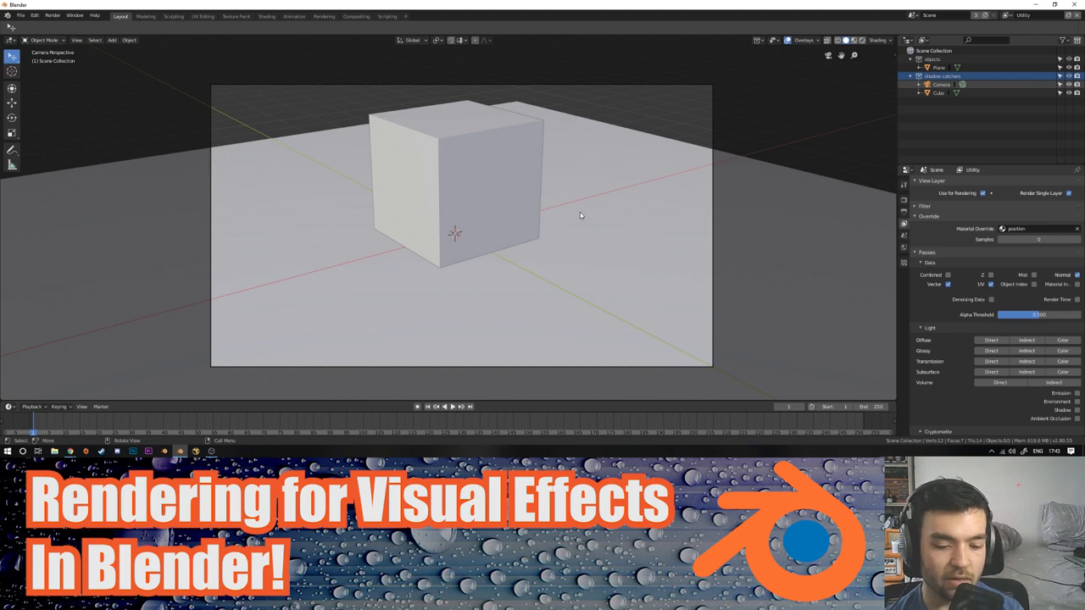
{"action": "mouse_move", "coordinate": [583, 265]}
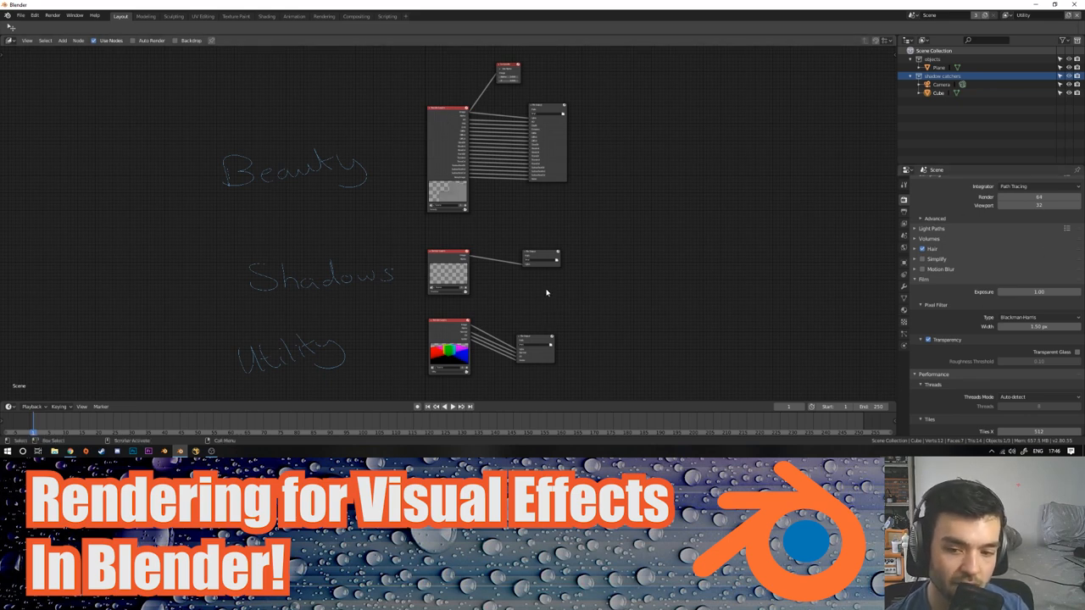
{"action": "mouse_move", "coordinate": [606, 293]}
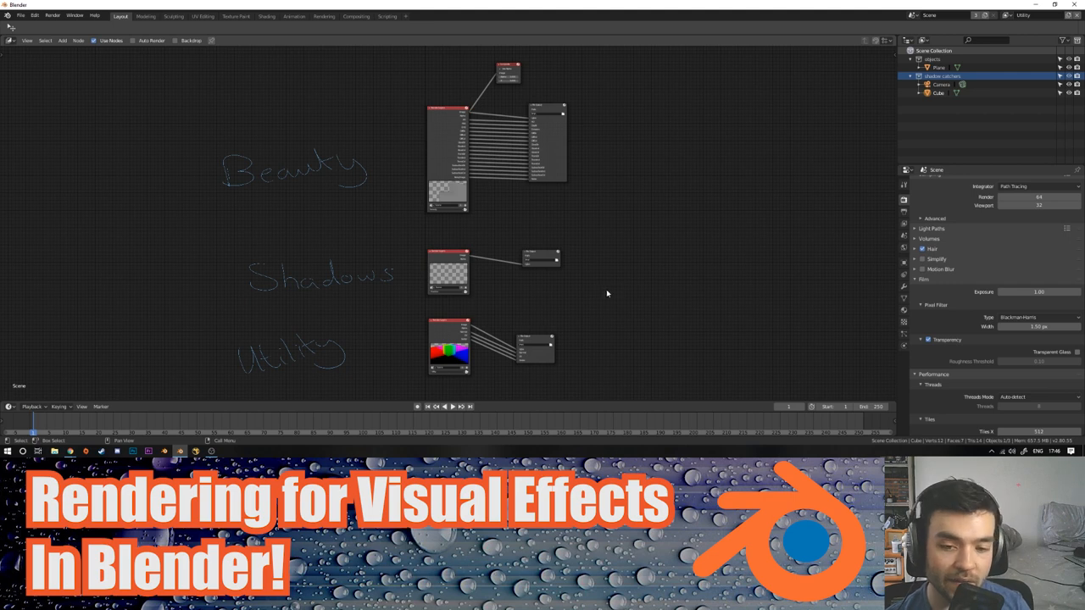
{"action": "mouse_move", "coordinate": [678, 238]}
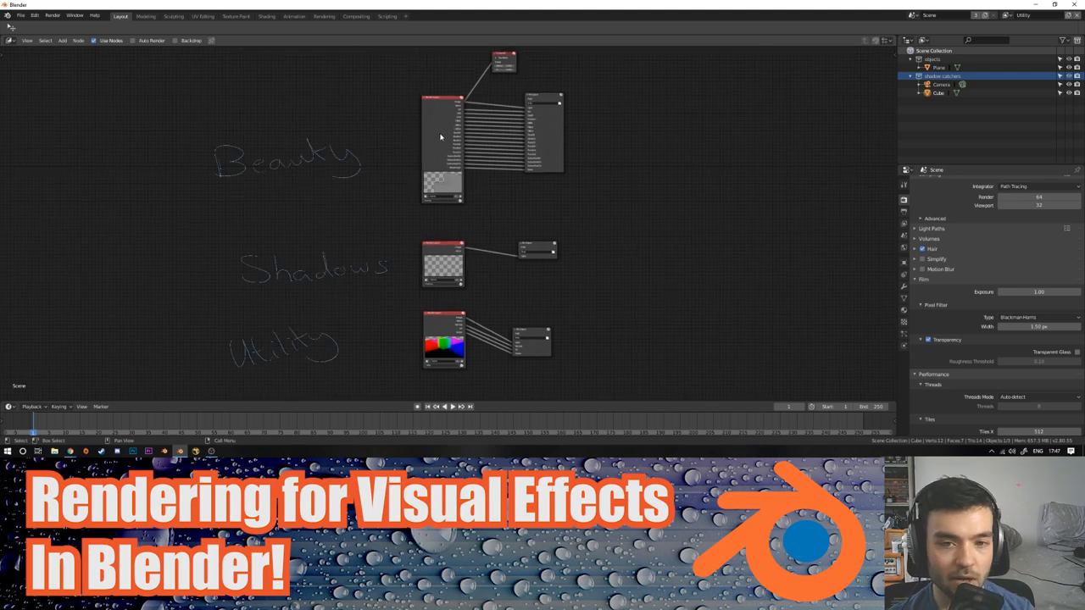
{"action": "mouse_move", "coordinate": [393, 275]}
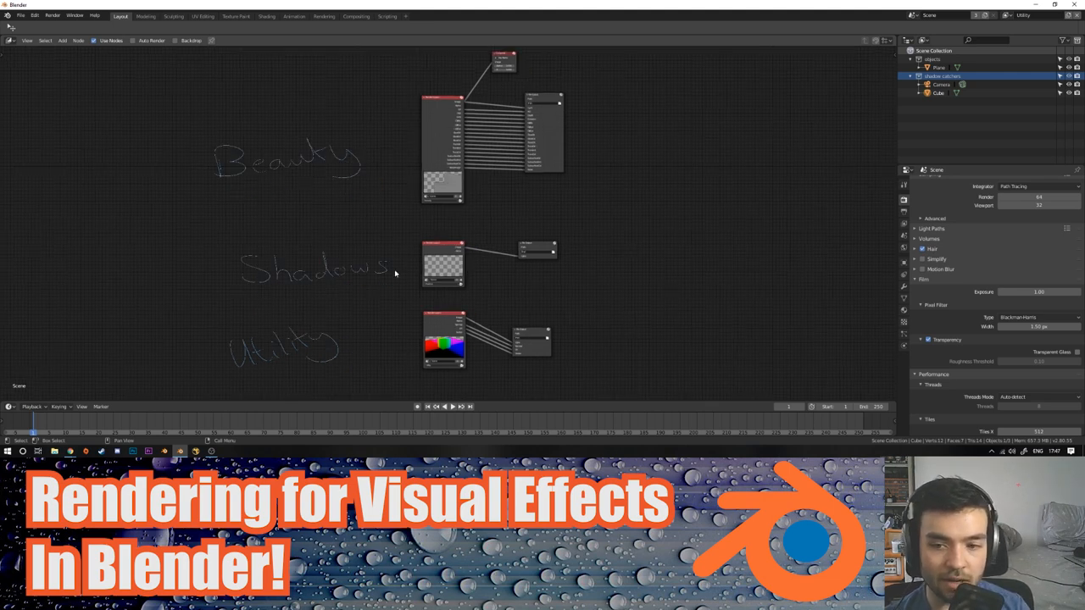
{"action": "mouse_move", "coordinate": [343, 291]}
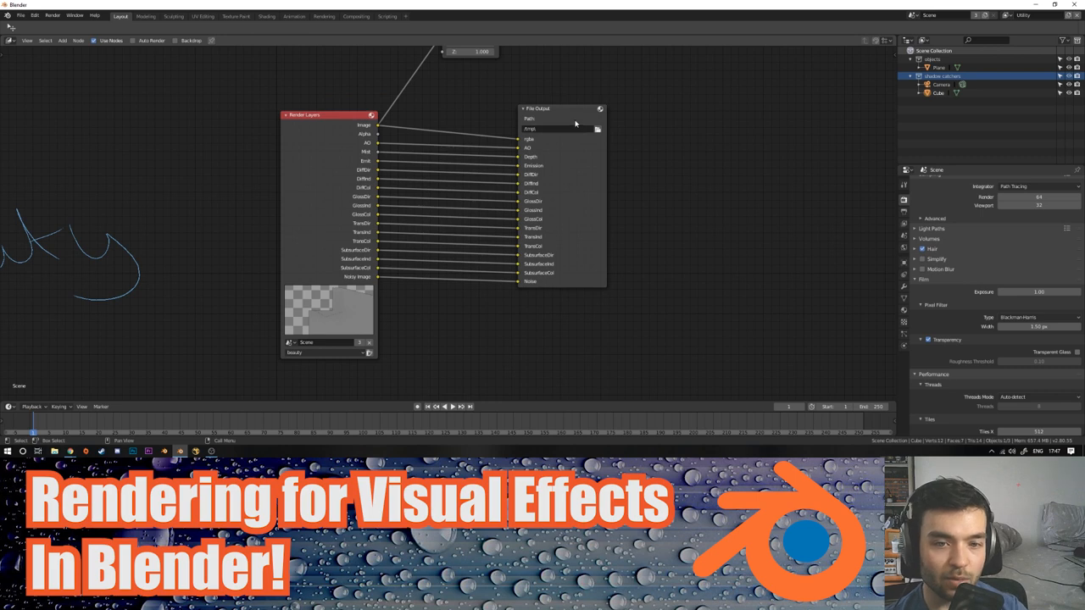
Step: Choose the output folder for the Beauty File Output node and return to the node editor
{"action": "left_click", "coordinate": [596, 128]}
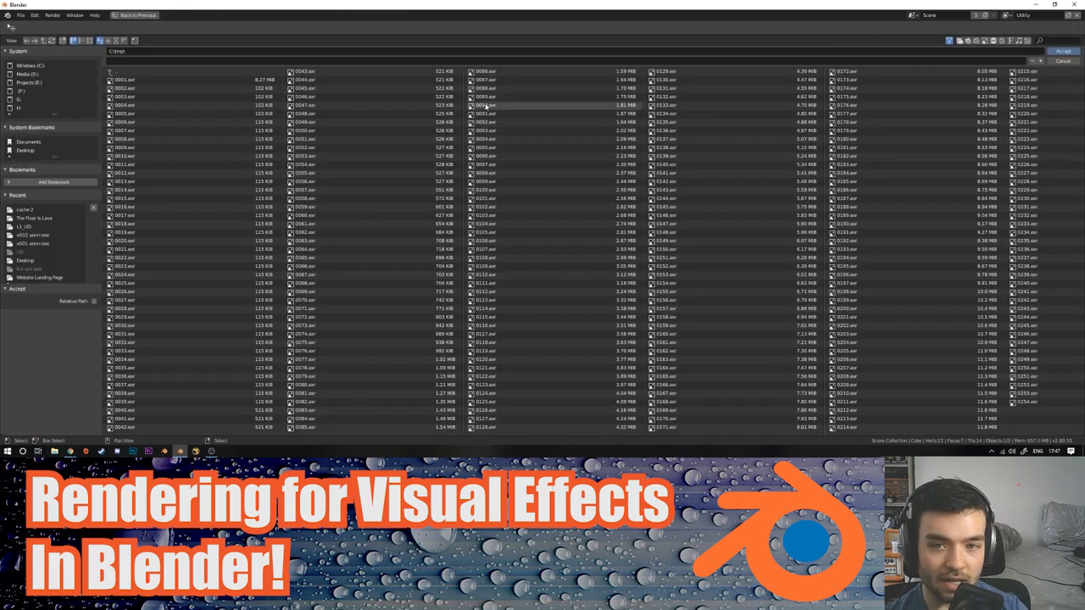
{"action": "left_click", "coordinate": [30, 64]}
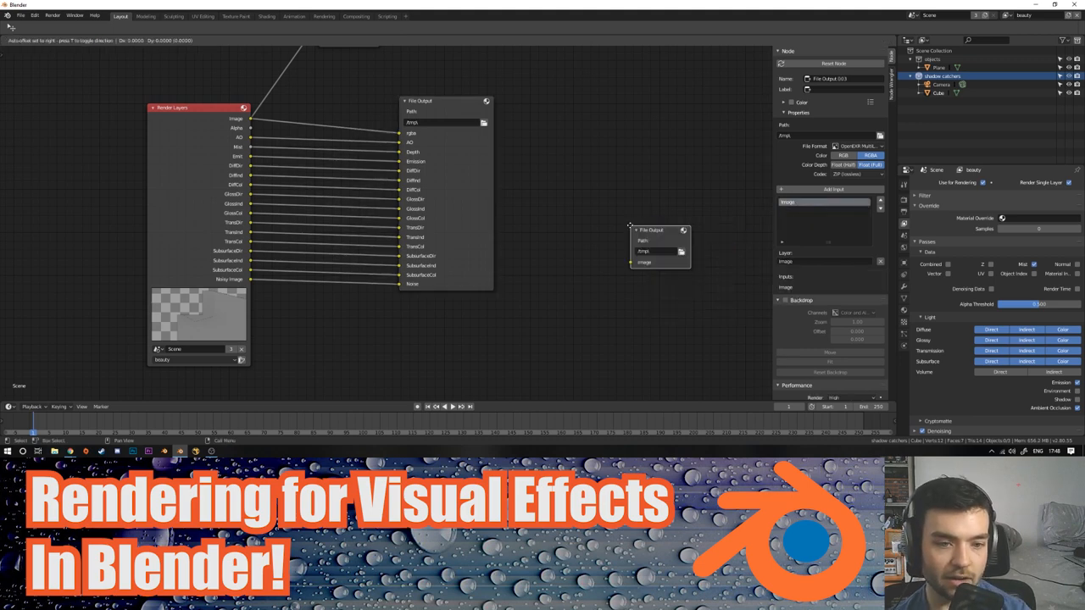
Step: Link a Render Layers pass into the second File Output node
{"action": "left_click_drag", "start_coordinate": [660, 246], "coordinate": [590, 166]}
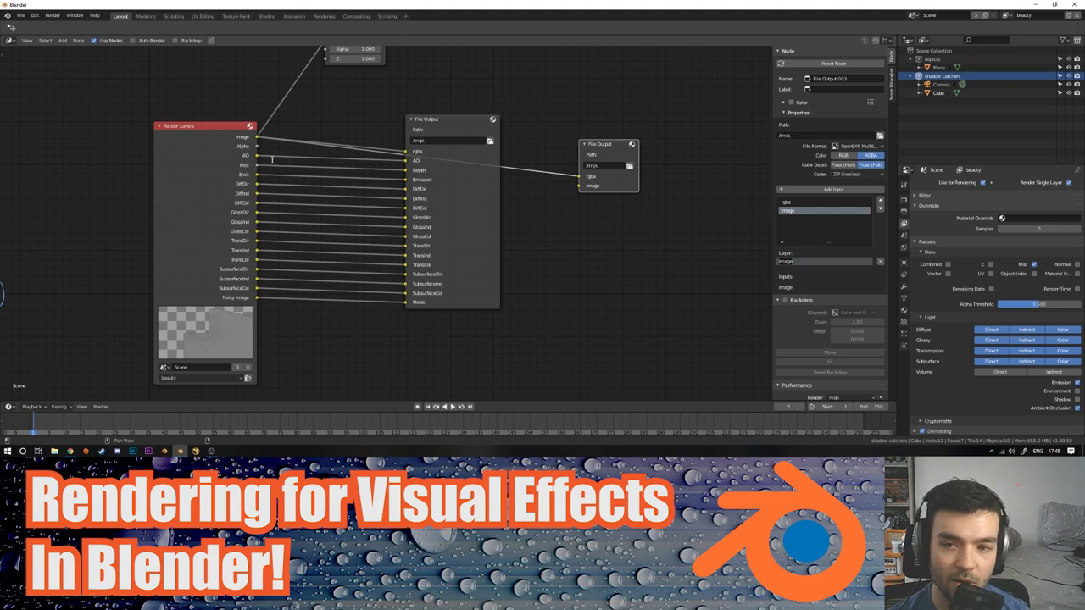
{"action": "mouse_move", "coordinate": [319, 190]}
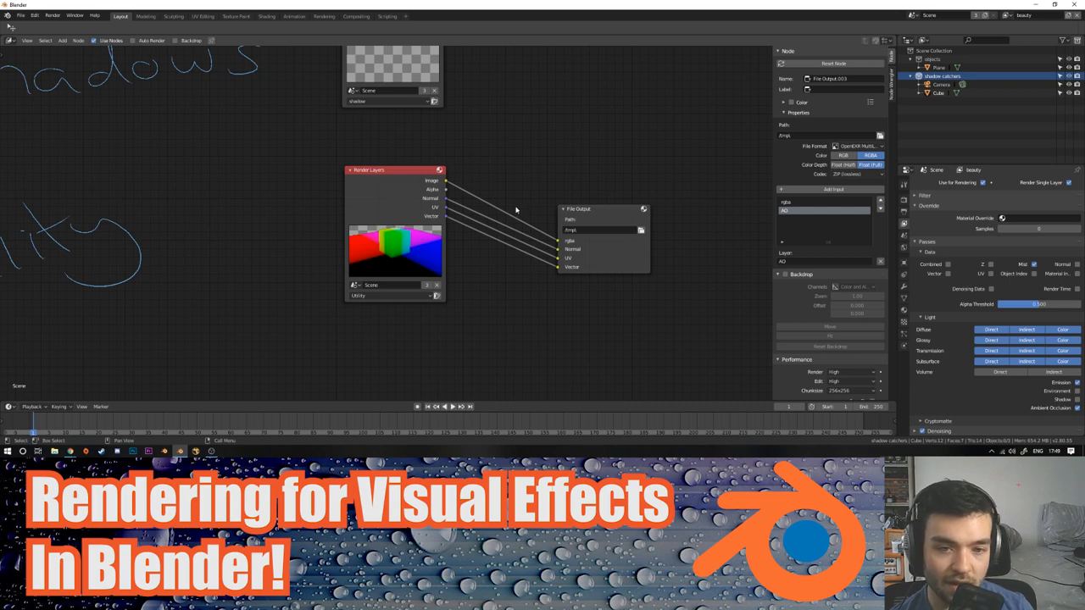
{"action": "mouse_move", "coordinate": [381, 251]}
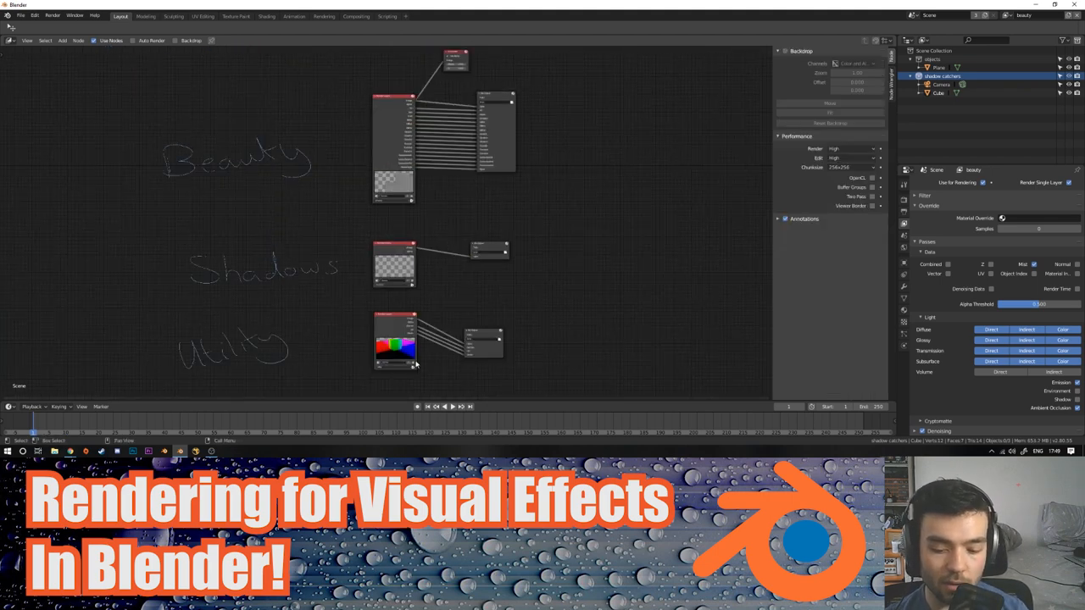
{"action": "left_click", "coordinate": [903, 185]}
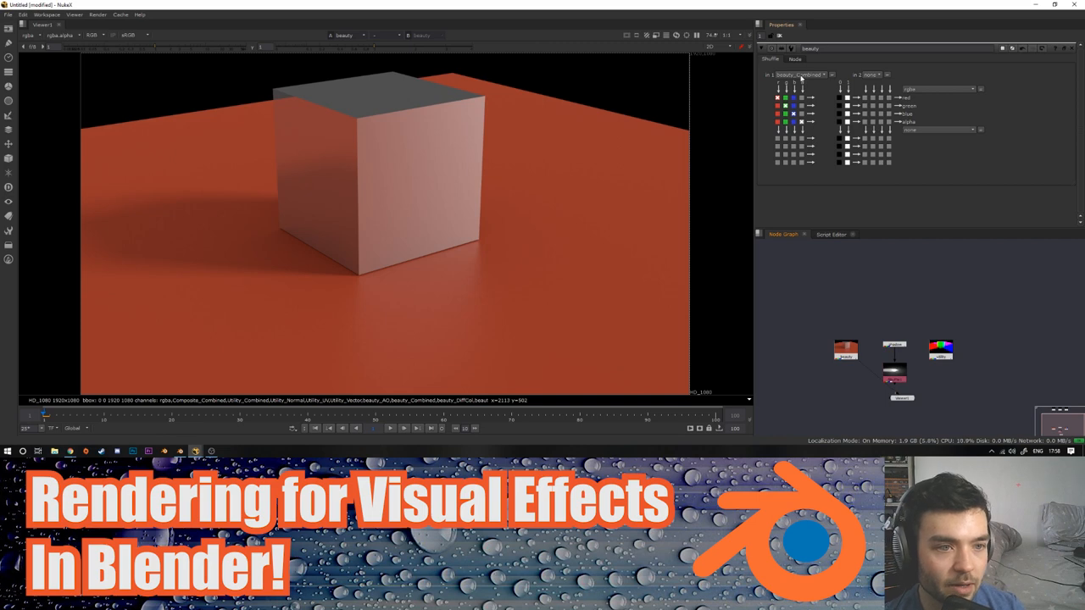
Step: View the beauty Read node of the EXR output in Nuke's Viewer
{"action": "left_click", "coordinate": [799, 74]}
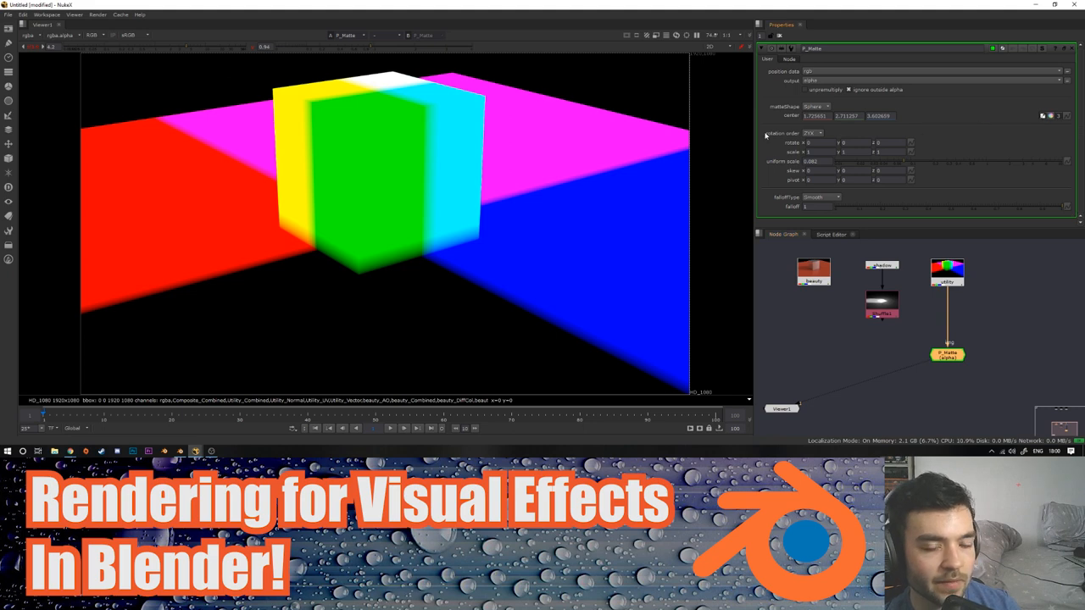
{"action": "mouse_move", "coordinate": [548, 156]}
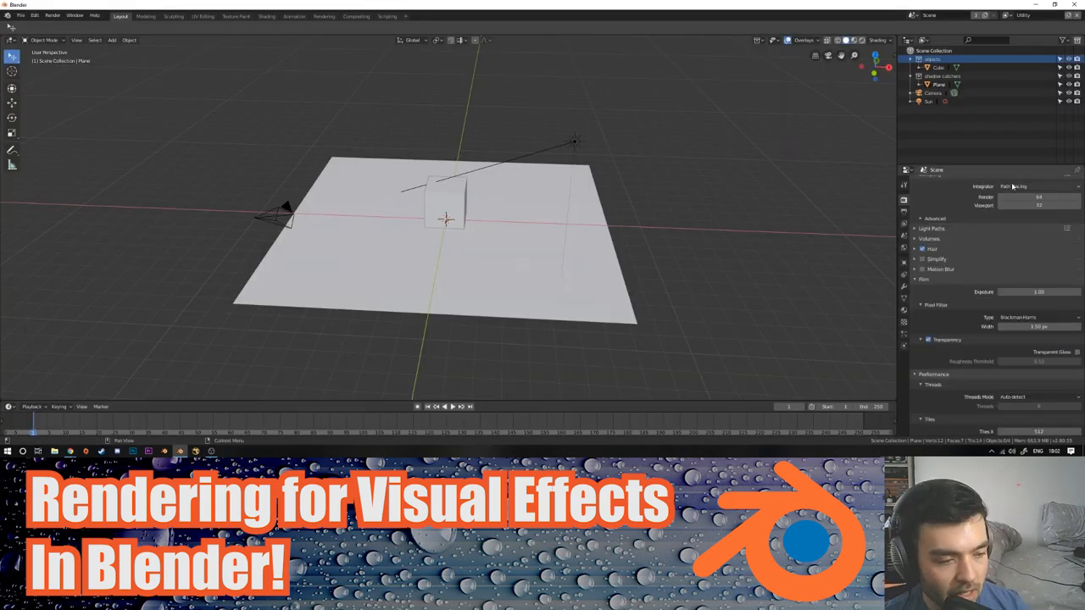
Step: Scroll the Nuke view of the object ID matte before returning to Blender
{"action": "scroll", "scroll_direction": "down", "scroll_amount": 3}
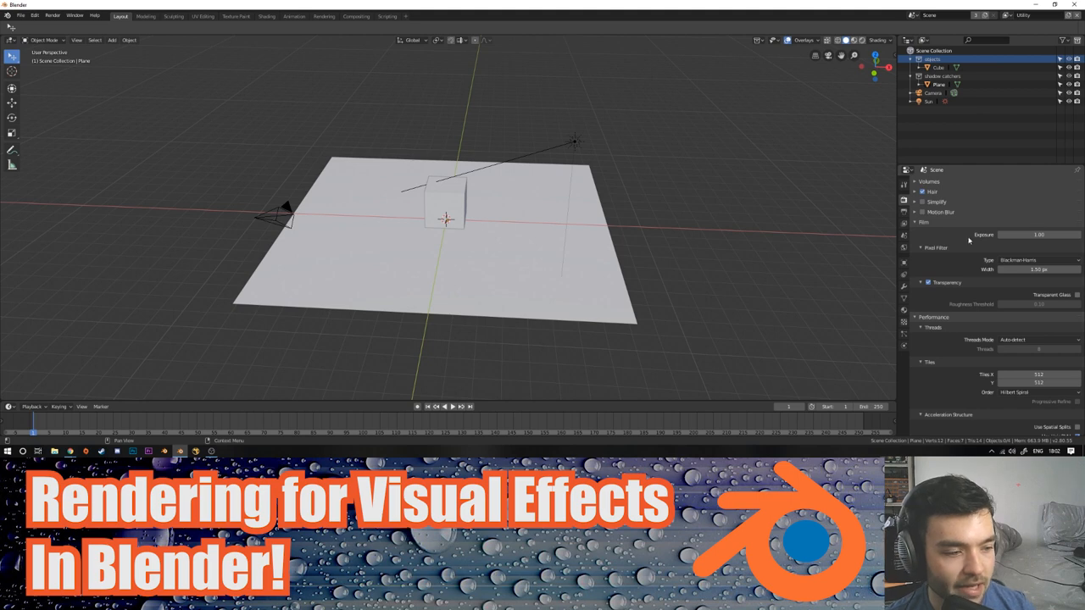